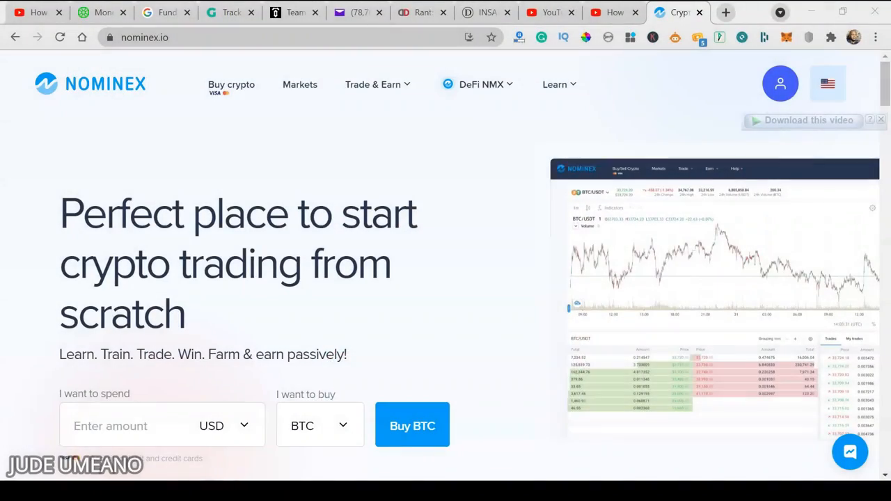
Expand the DeFi NMX menu showing My NMX, liquidity pools, personal and team farming.
scroll("down", 3)
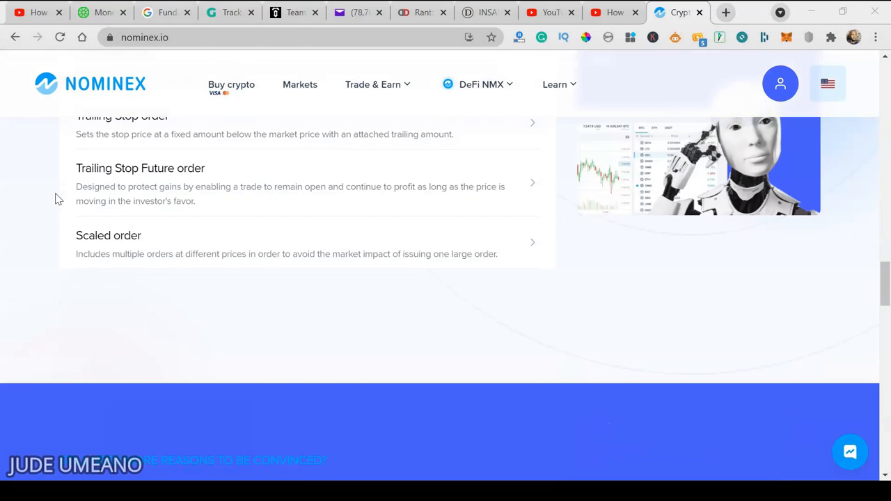
scroll("down", 3)
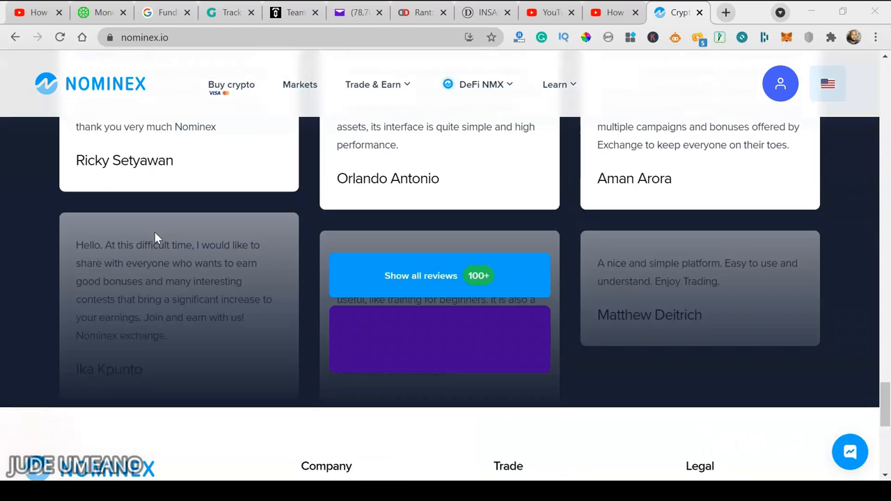
scroll("up", 3)
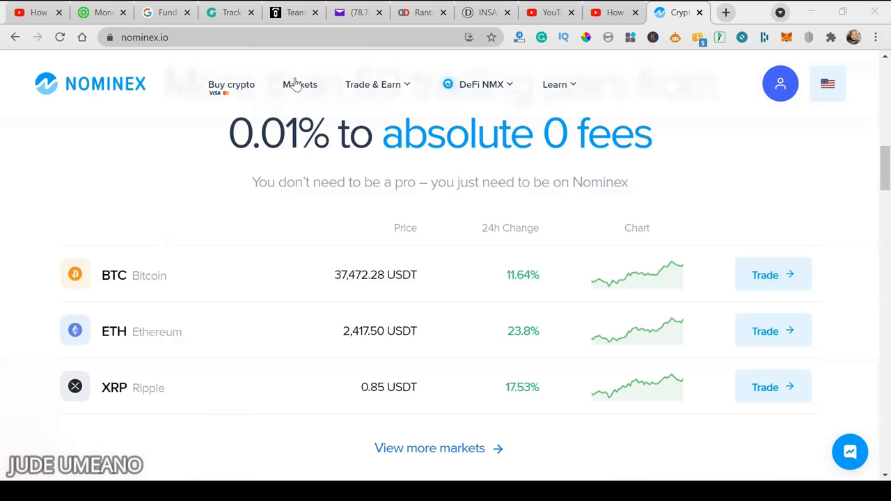
mouse_move(300, 85)
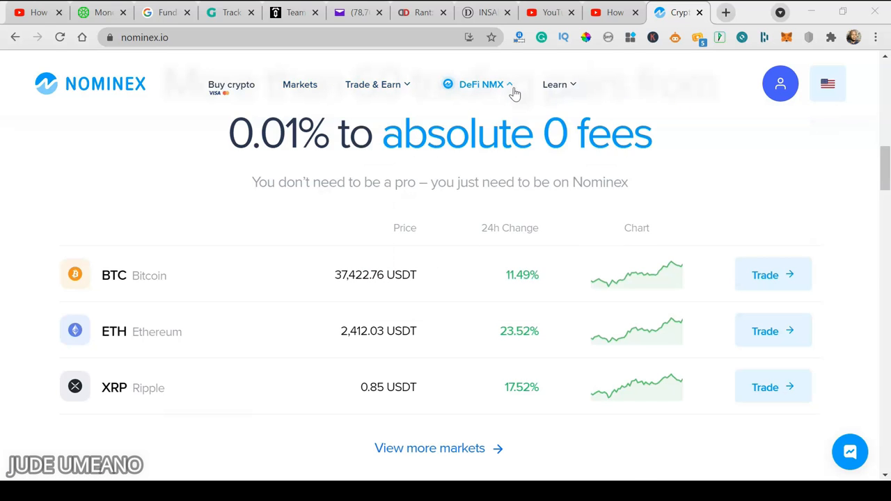
left_click(481, 85)
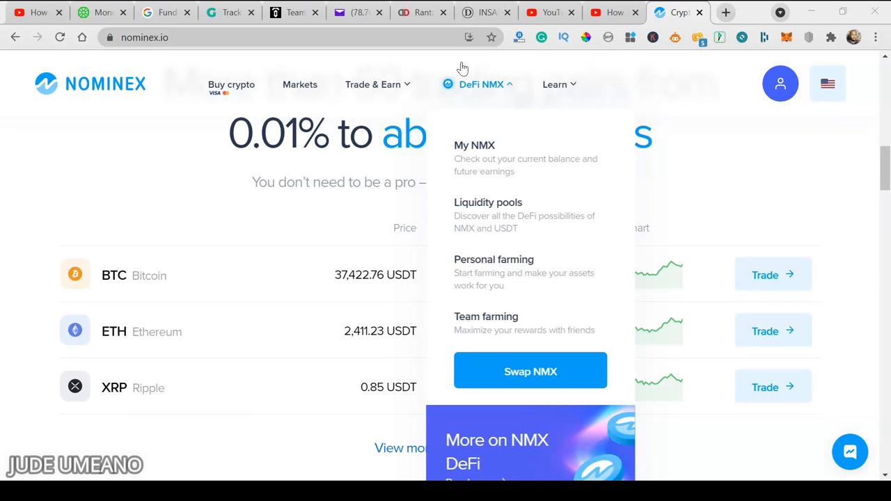
mouse_move(478, 97)
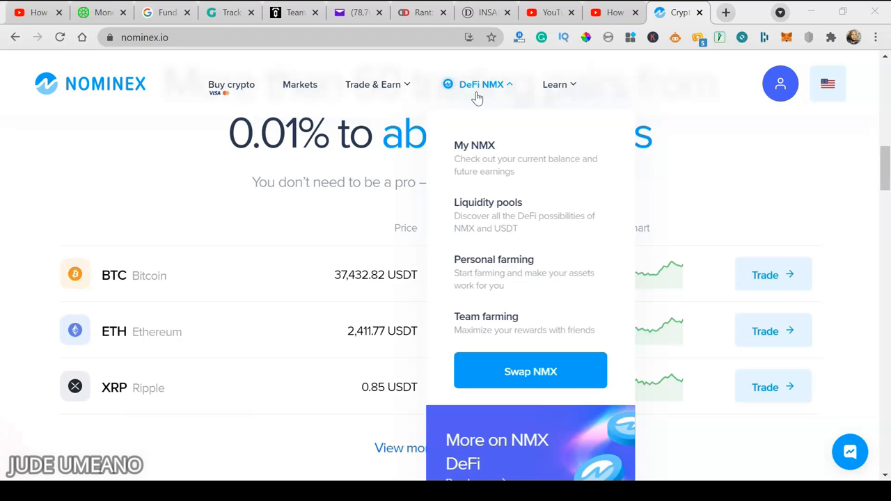
mouse_move(504, 94)
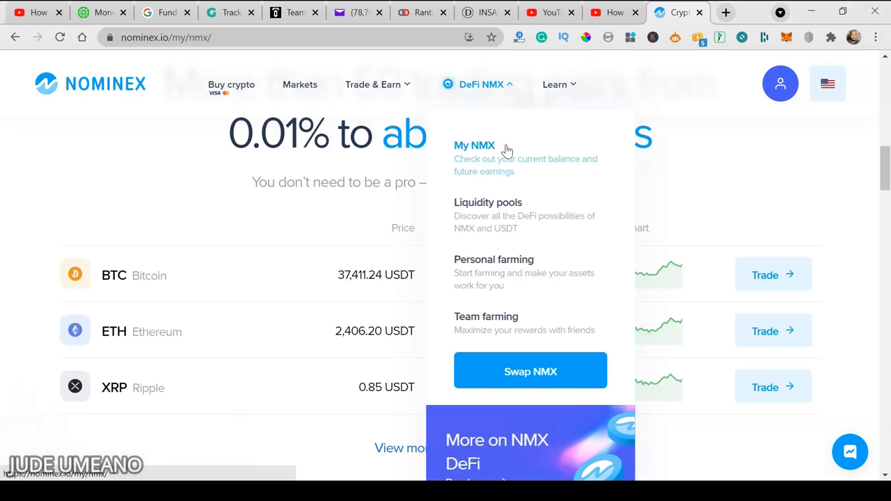
Go to the My NMX page with NMX price, APY and total liquidity.
left_click(473, 144)
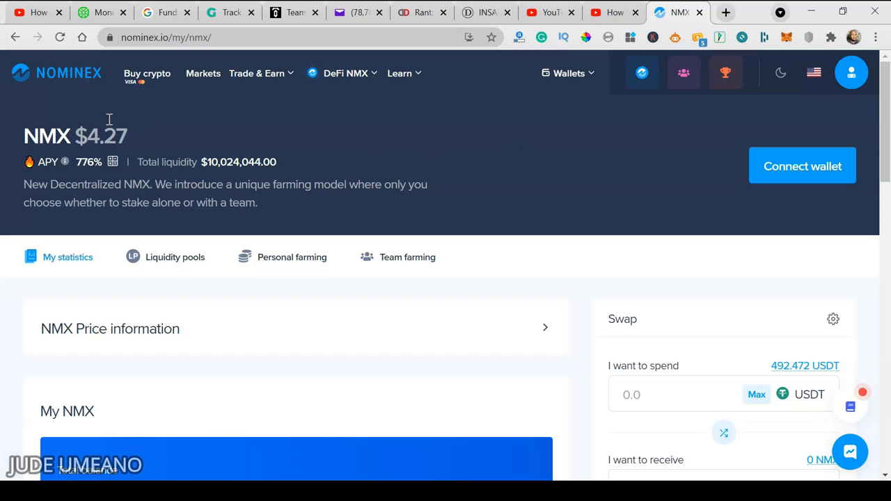
mouse_move(125, 129)
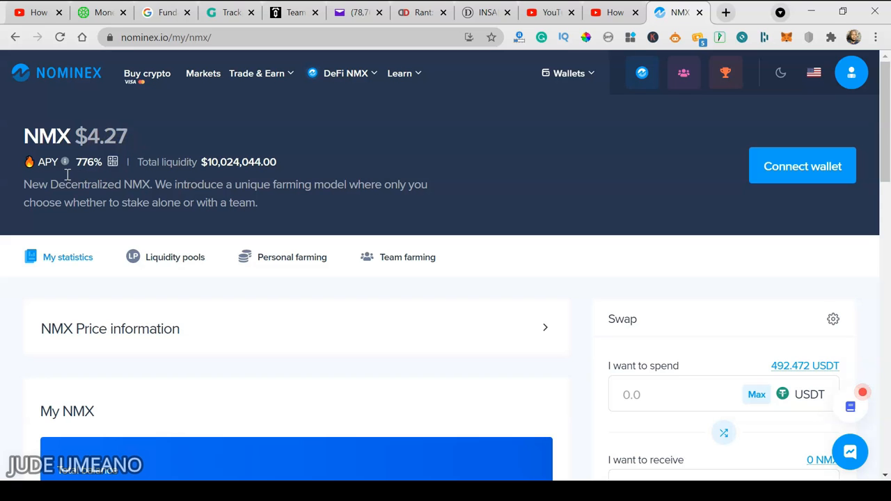
mouse_move(84, 174)
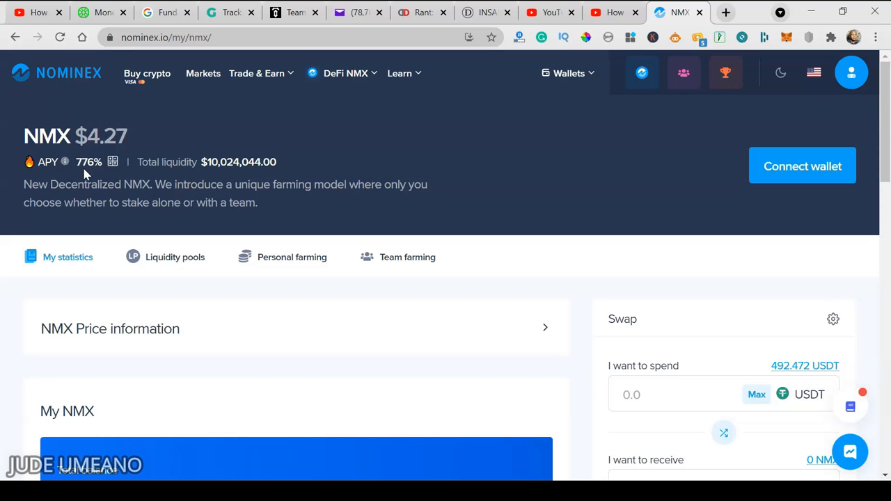
mouse_move(100, 166)
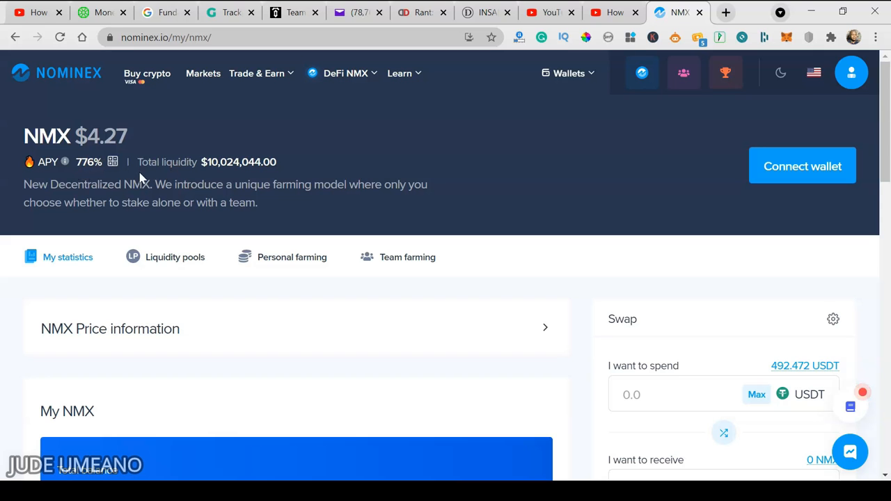
mouse_move(292, 166)
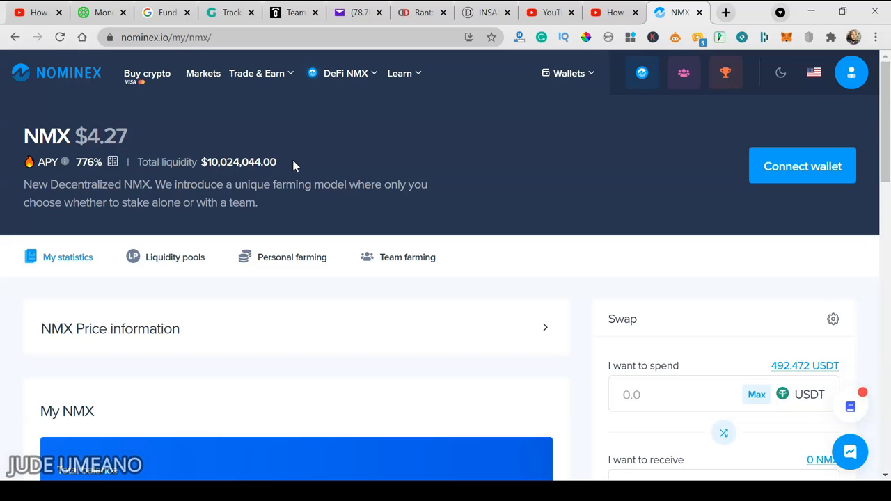
mouse_move(342, 162)
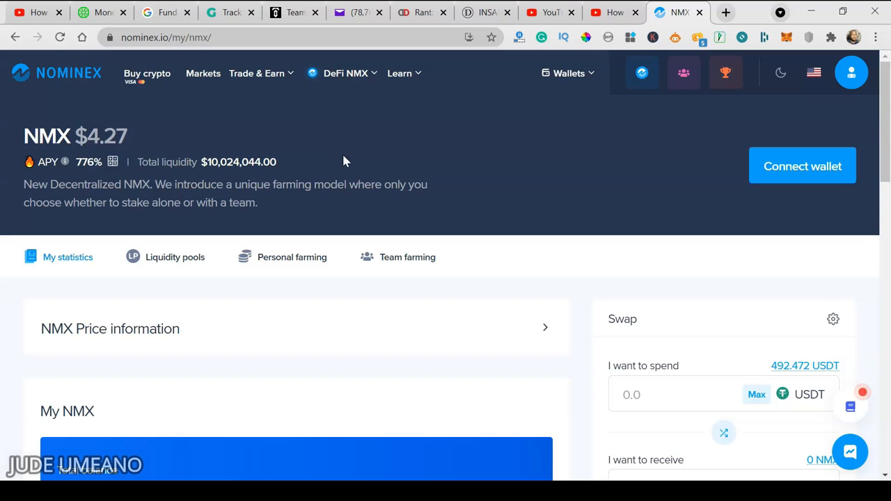
mouse_move(584, 195)
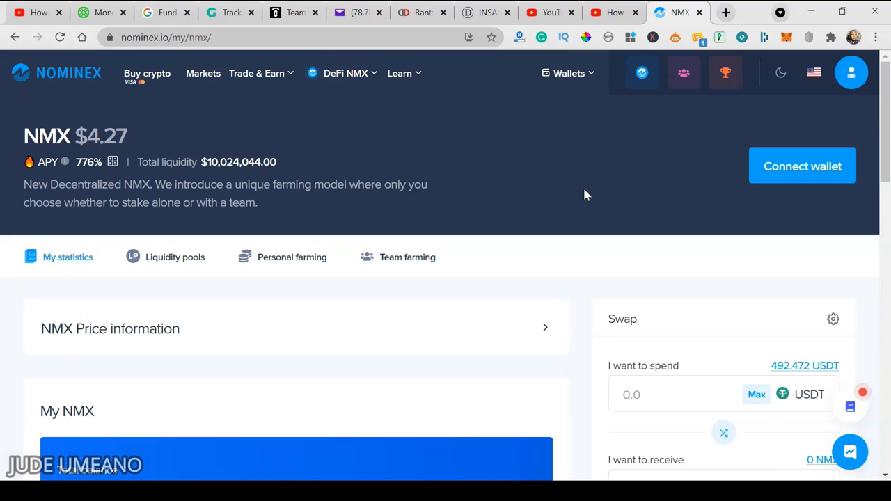
mouse_move(119, 225)
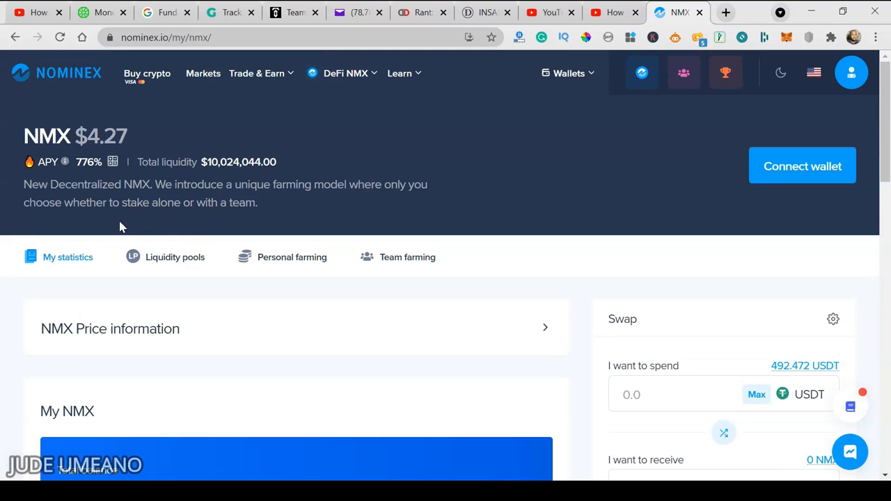
mouse_move(218, 222)
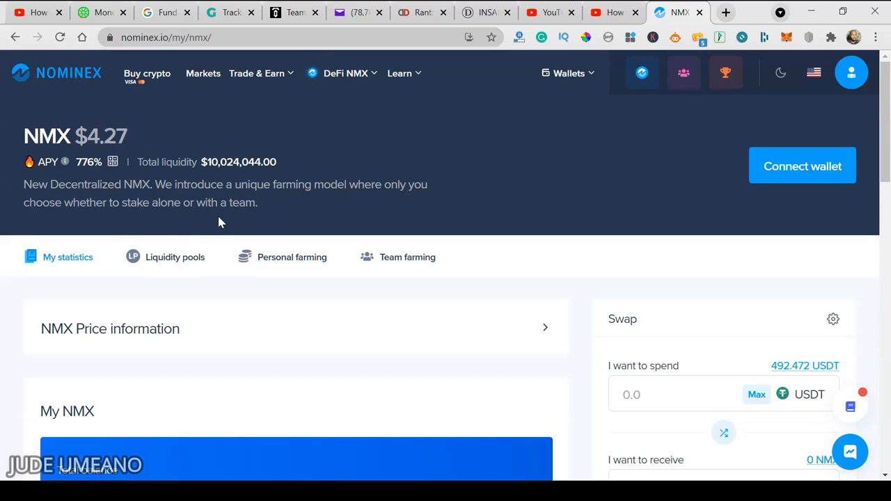
mouse_move(164, 221)
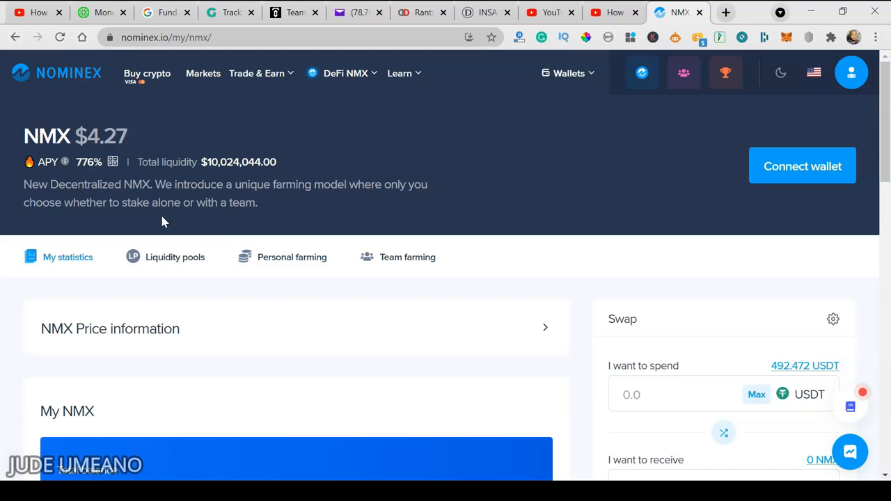
mouse_move(674, 245)
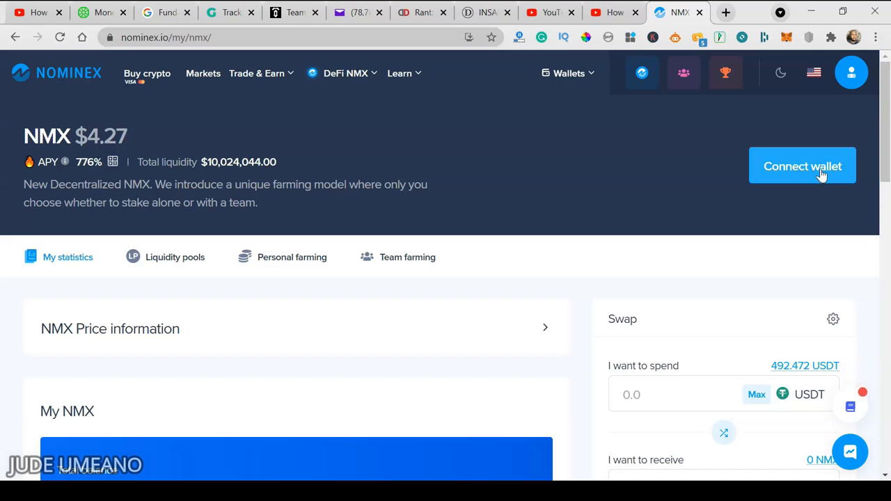
mouse_move(648, 164)
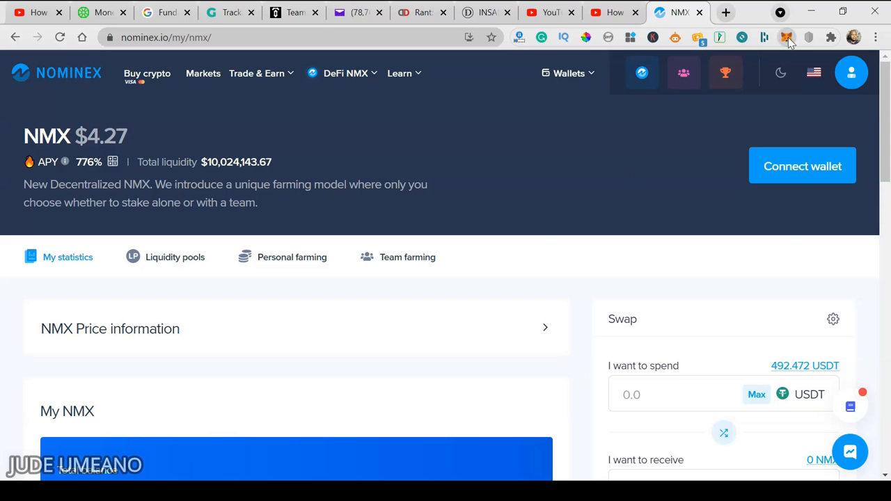
left_click(788, 37)
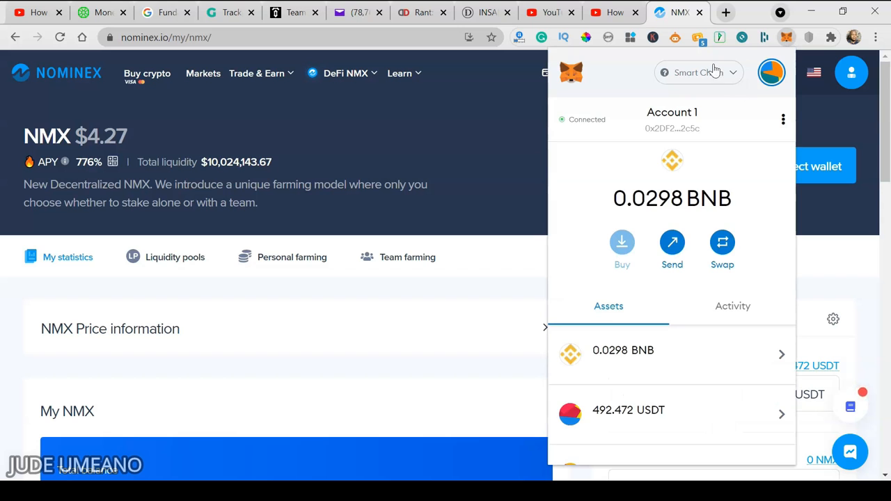
mouse_move(731, 72)
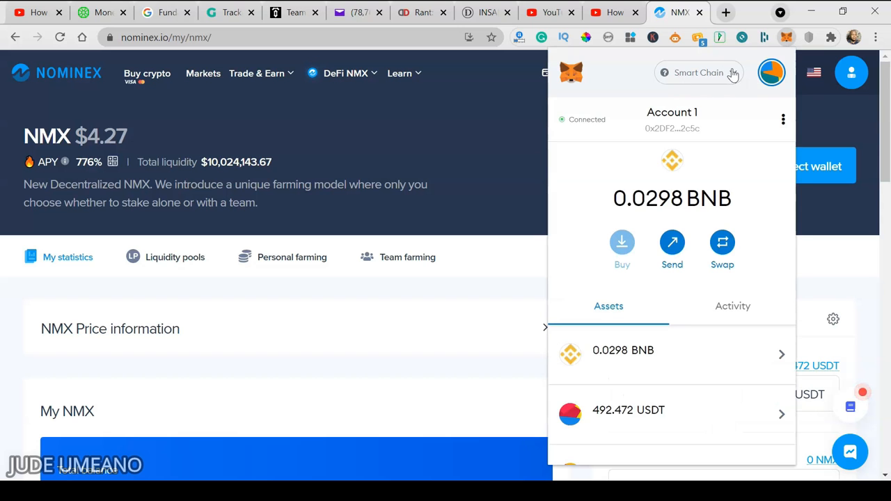
left_click(699, 72)
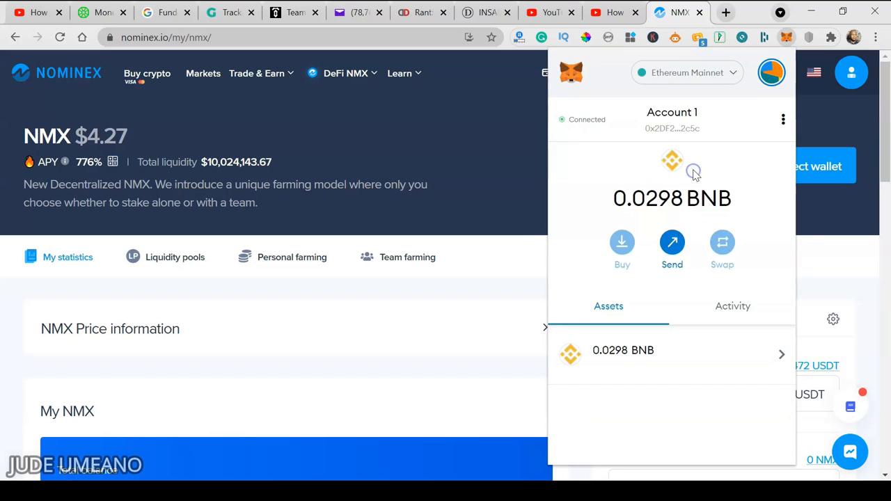
left_click(735, 72)
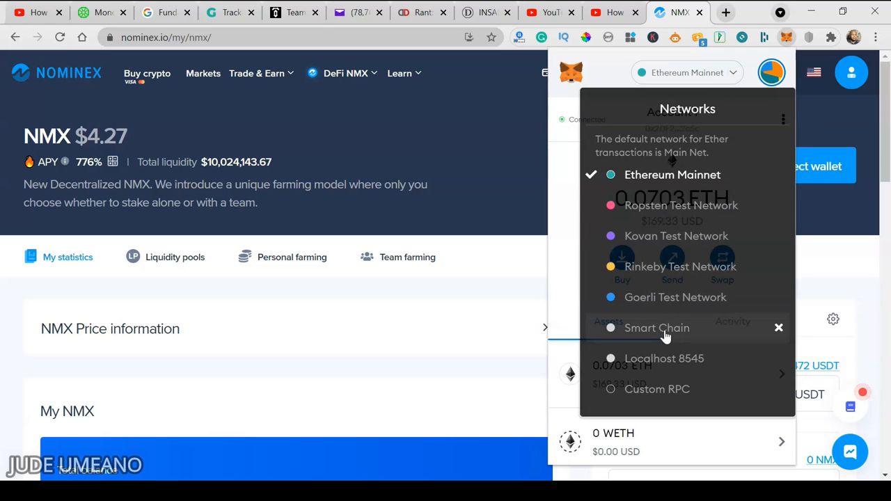
left_click(779, 328)
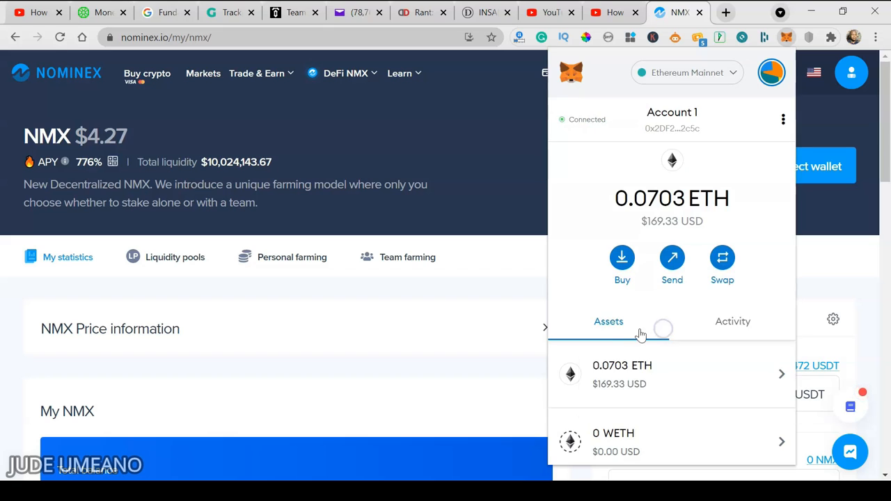
left_click(688, 73)
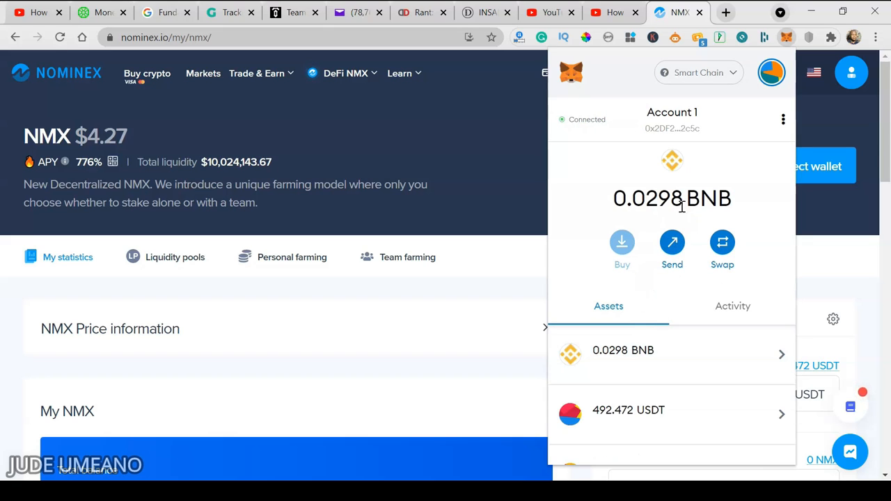
mouse_move(493, 277)
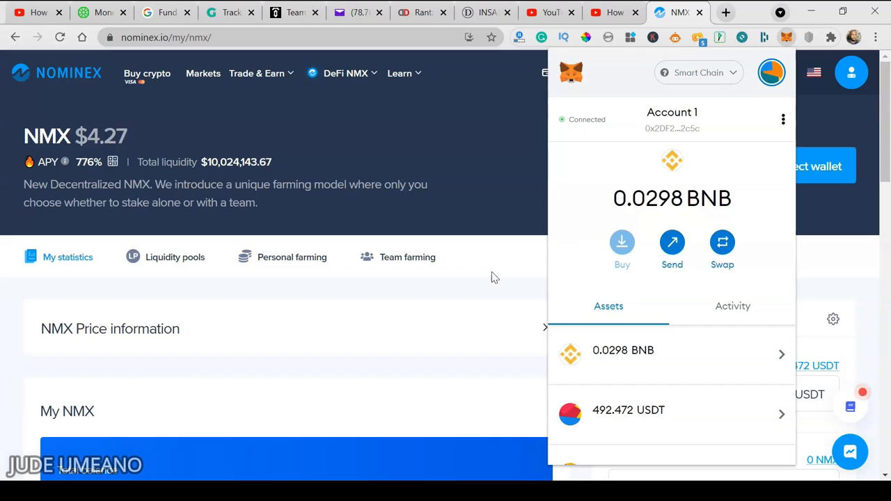
mouse_move(507, 291)
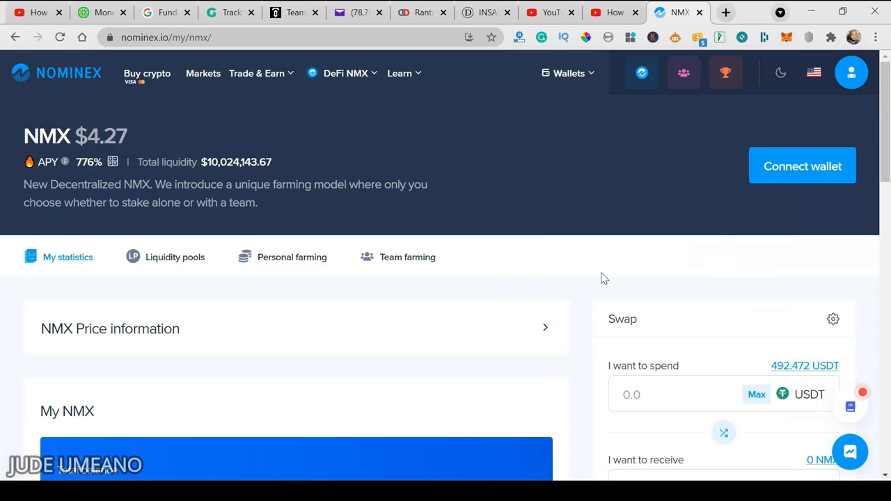
Connect the MetaMask external wallet so balances of 0 NMX and 492.47 USDT appear.
scroll("down", 3)
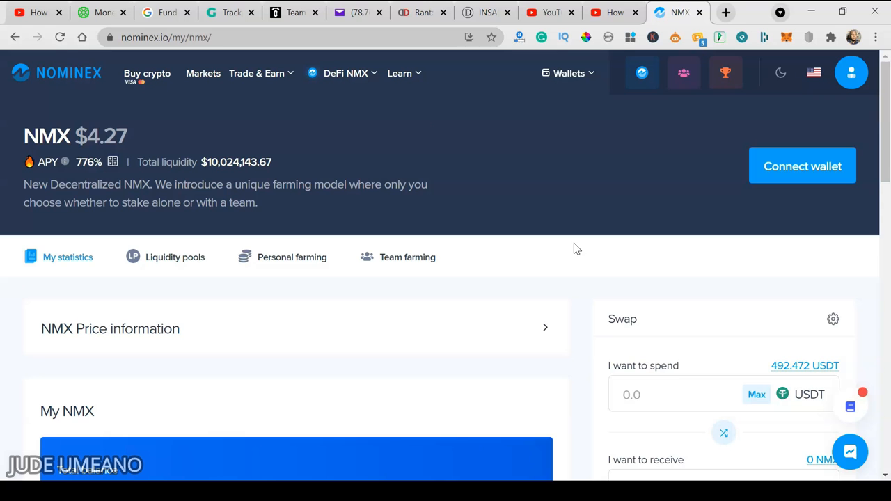
left_click(346, 73)
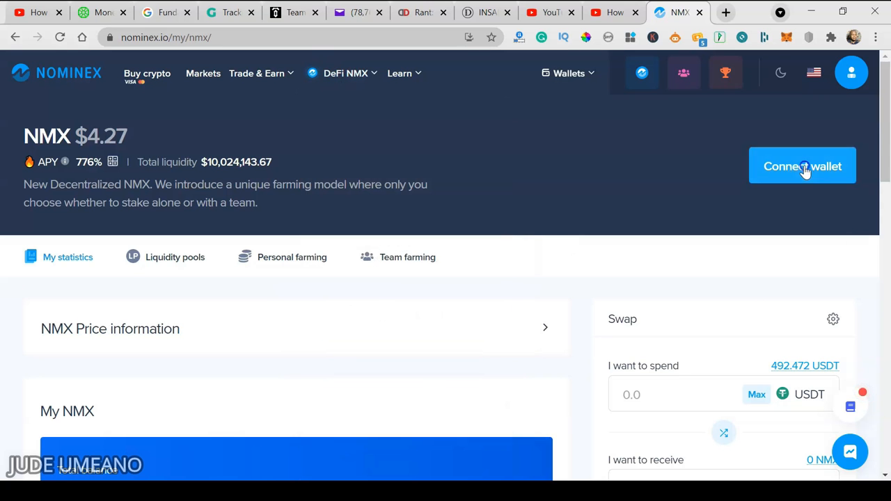
left_click(802, 166)
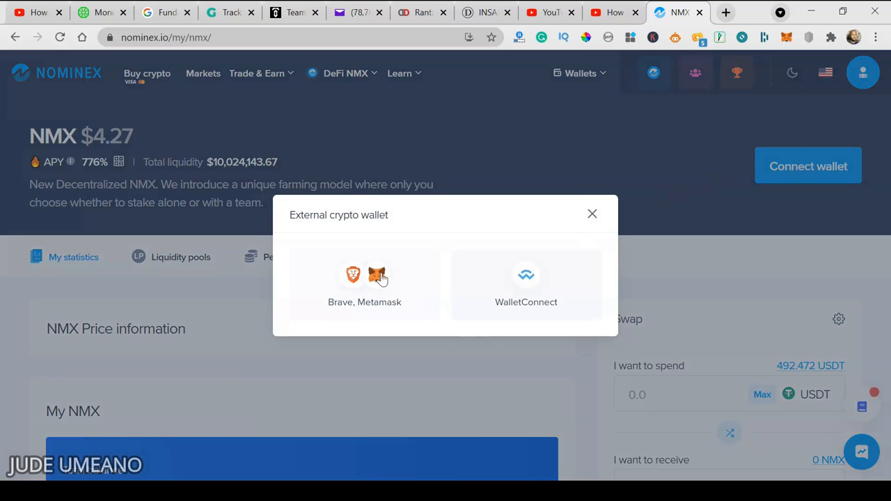
left_click(365, 275)
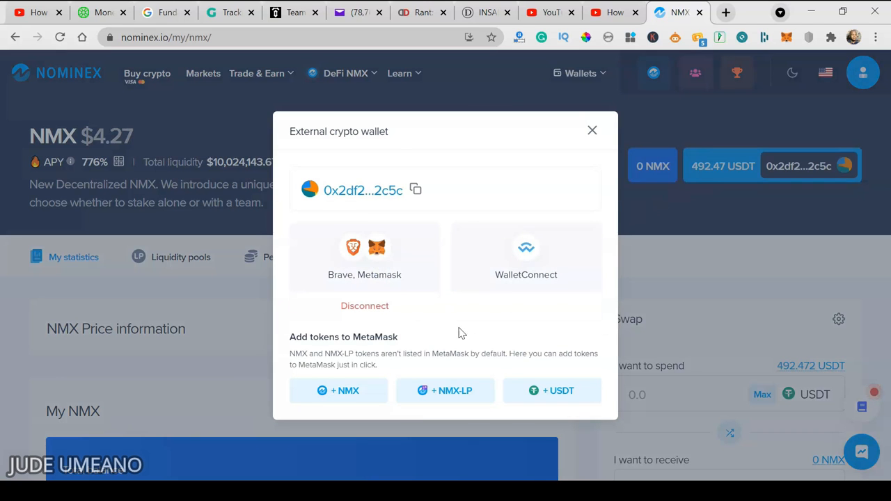
left_click(593, 131)
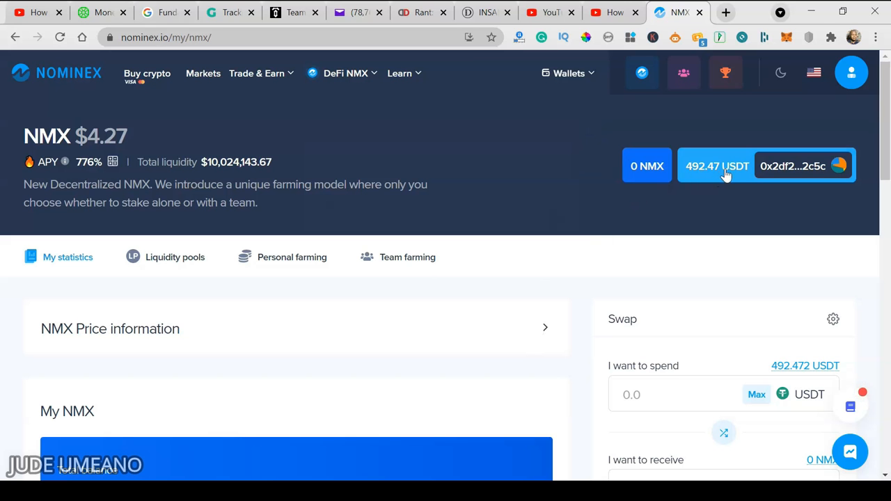
scroll("down", 3)
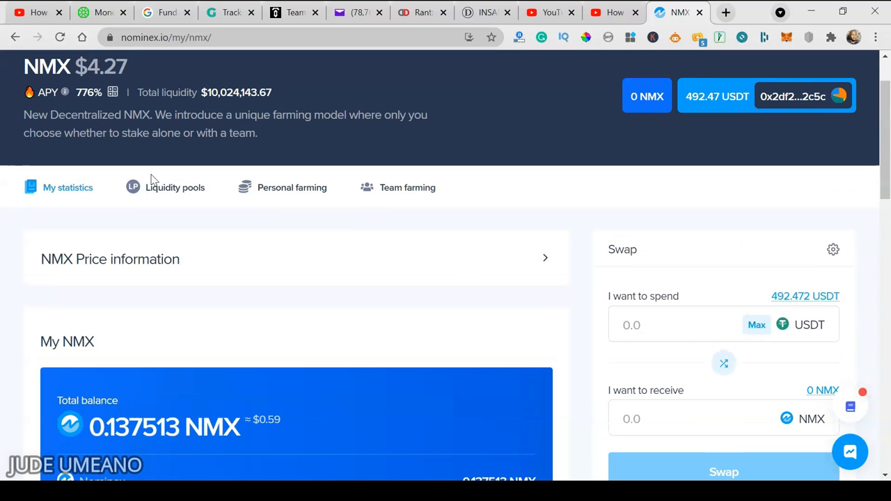
mouse_move(167, 186)
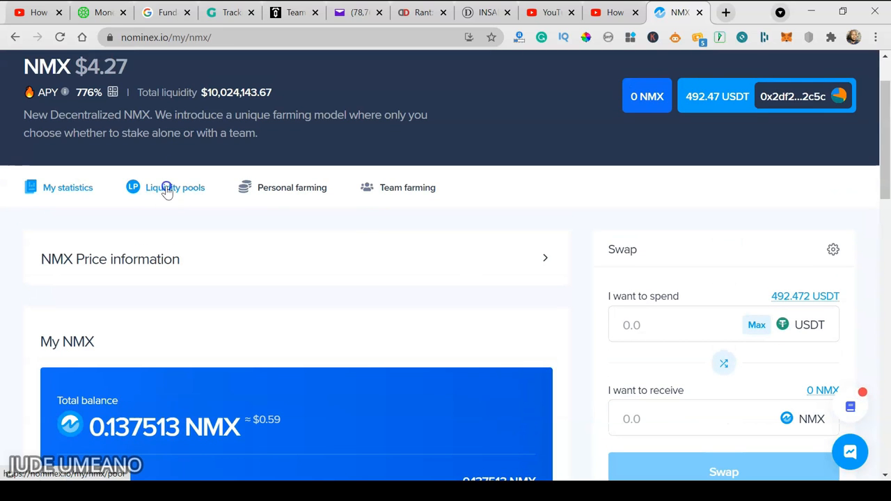
left_click(175, 186)
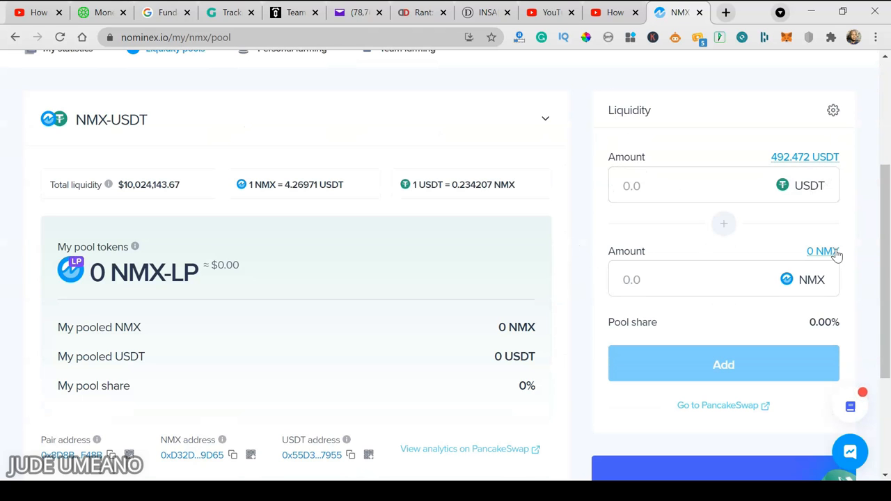
mouse_move(852, 248)
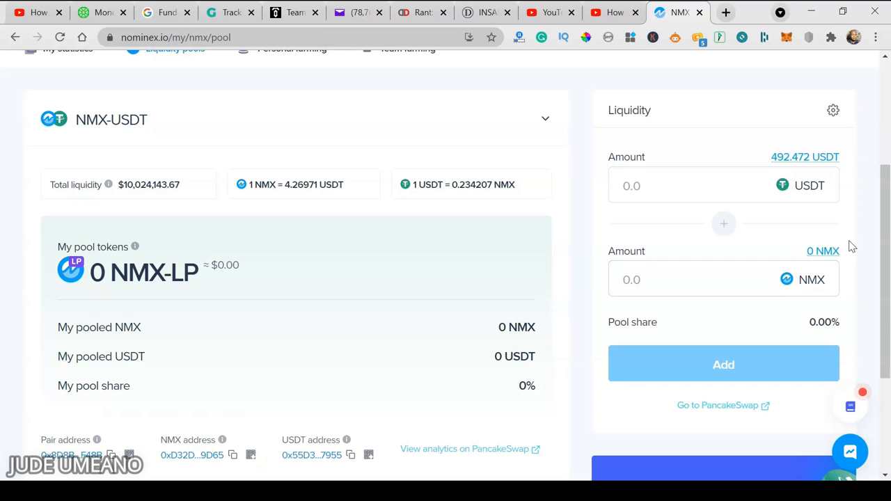
mouse_move(758, 123)
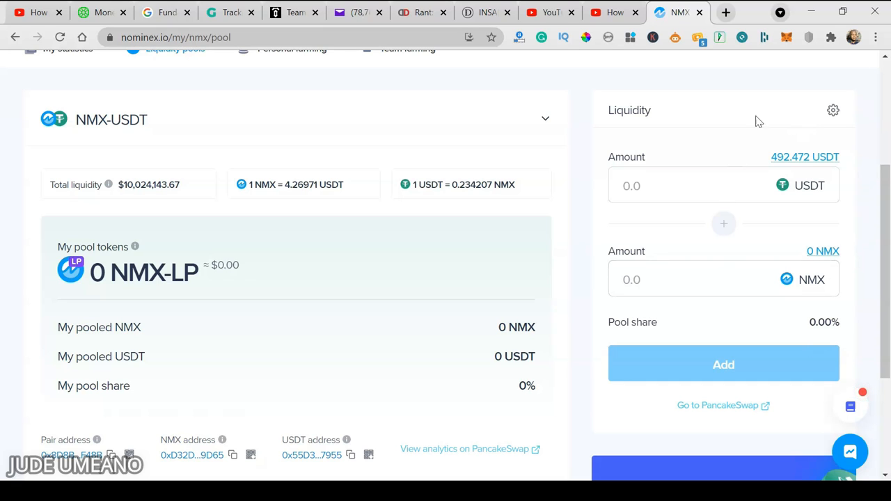
mouse_move(854, 145)
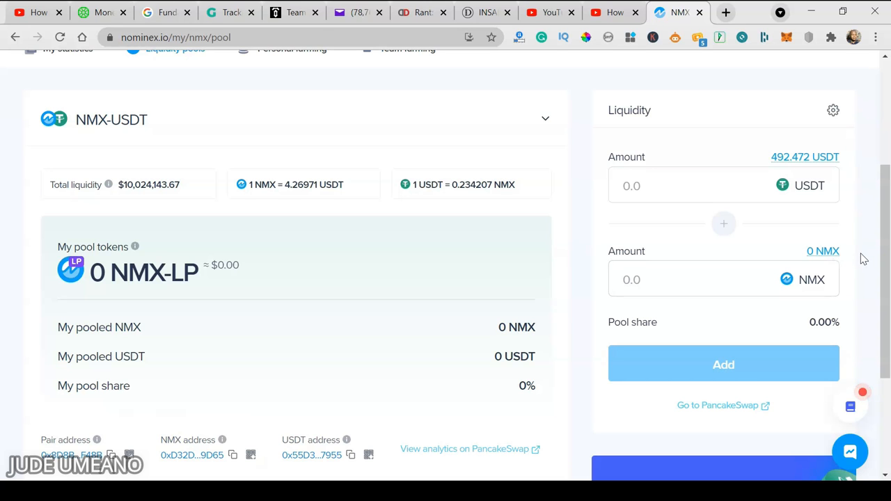
left_click(345, 72)
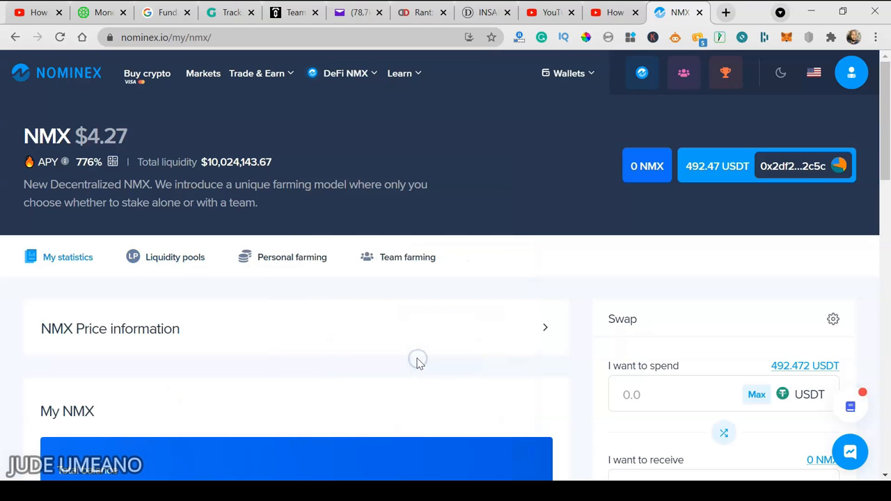
Swap 240 USDT for about 56.09 NMX and confirm the transaction in MetaMask.
scroll("down", 3)
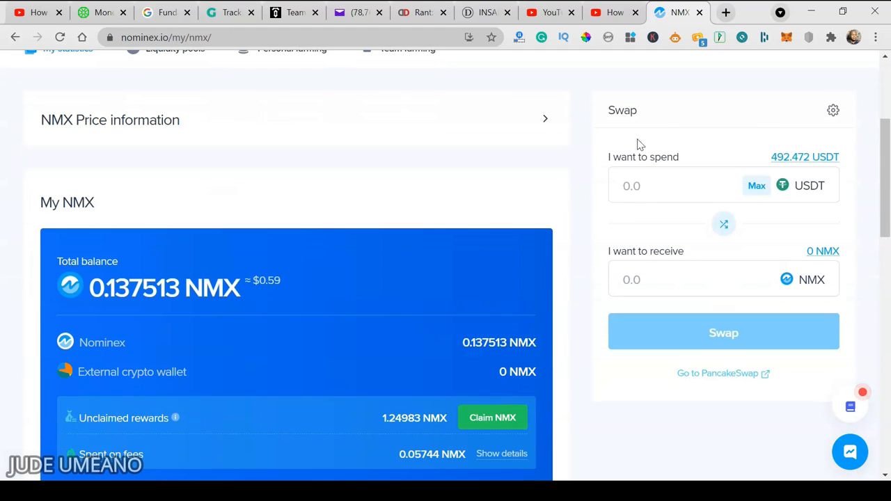
mouse_move(653, 89)
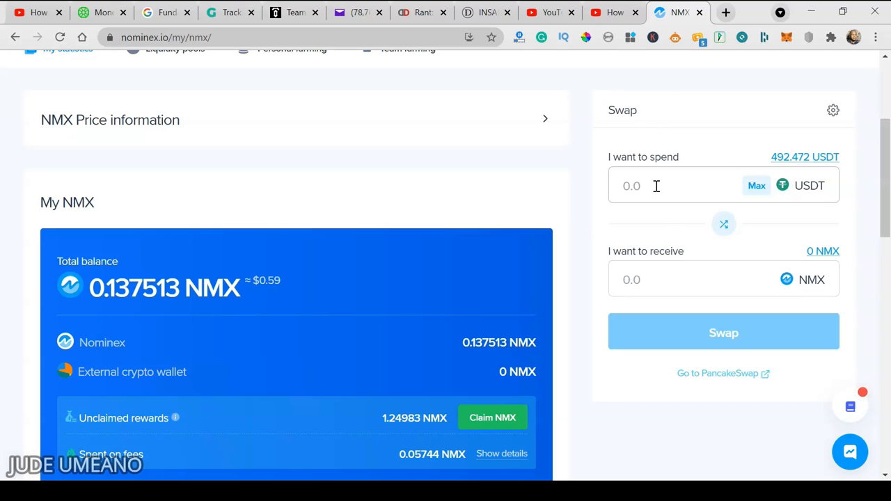
left_click(675, 187)
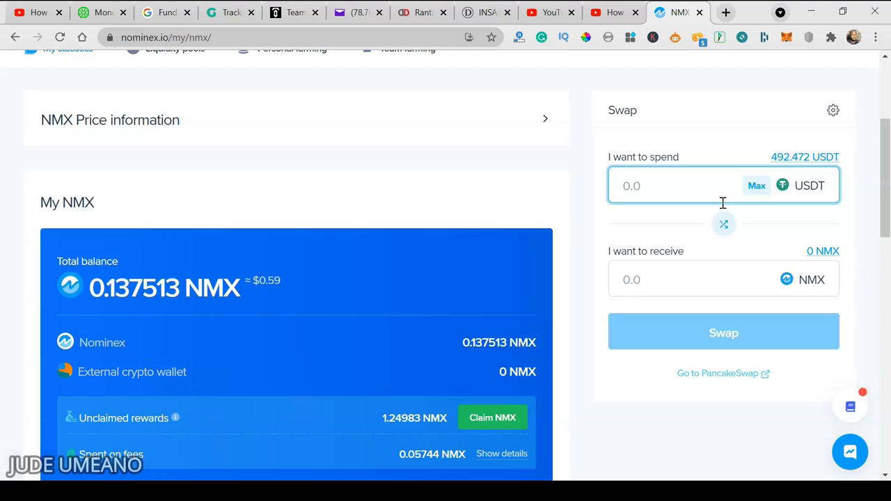
type("2")
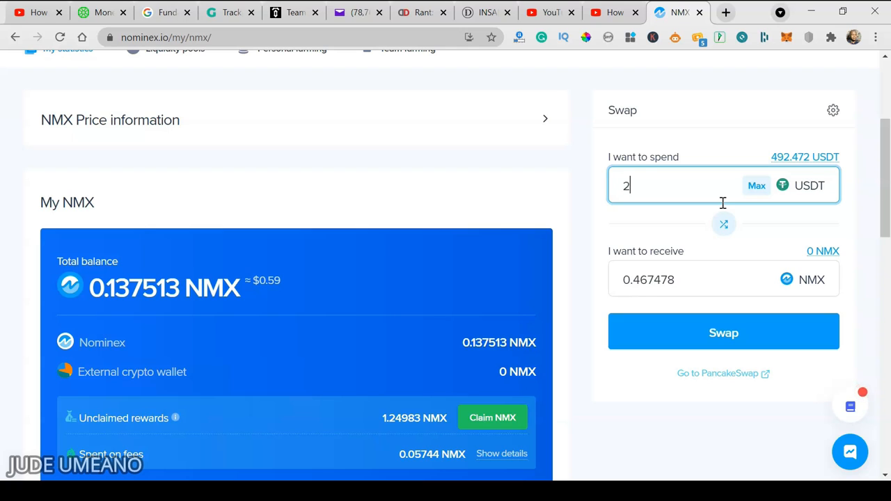
type("40")
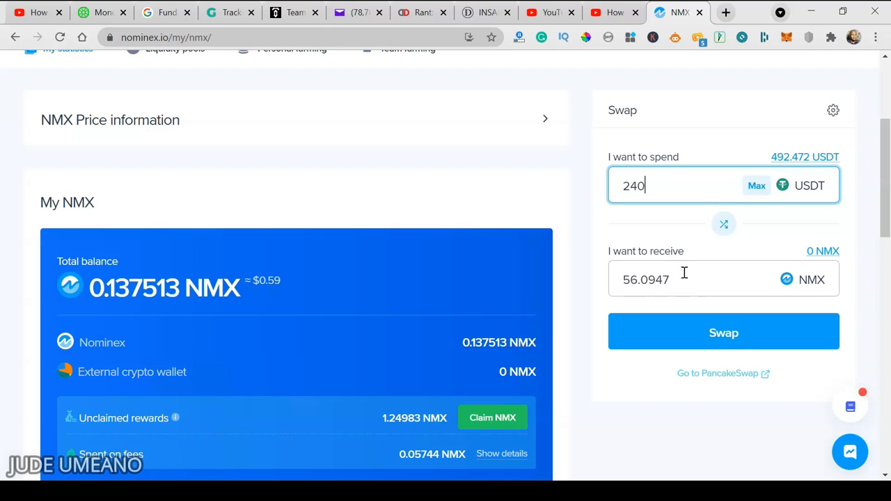
left_click(724, 332)
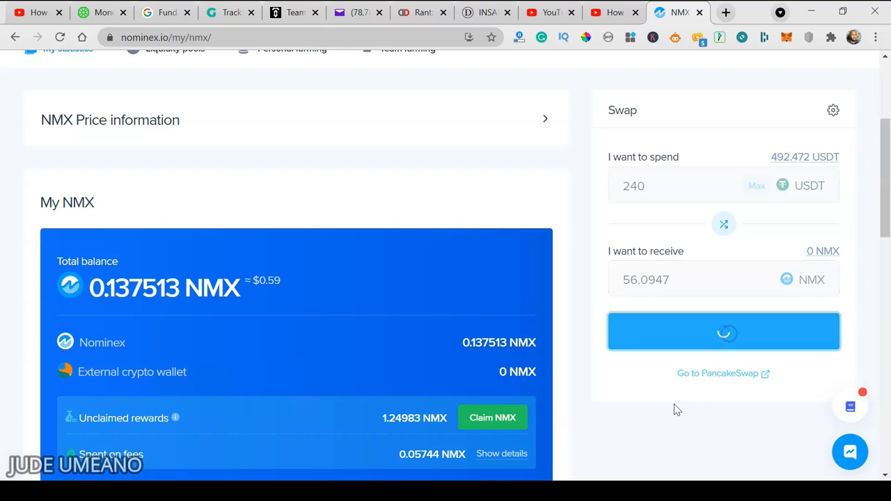
left_click(724, 332)
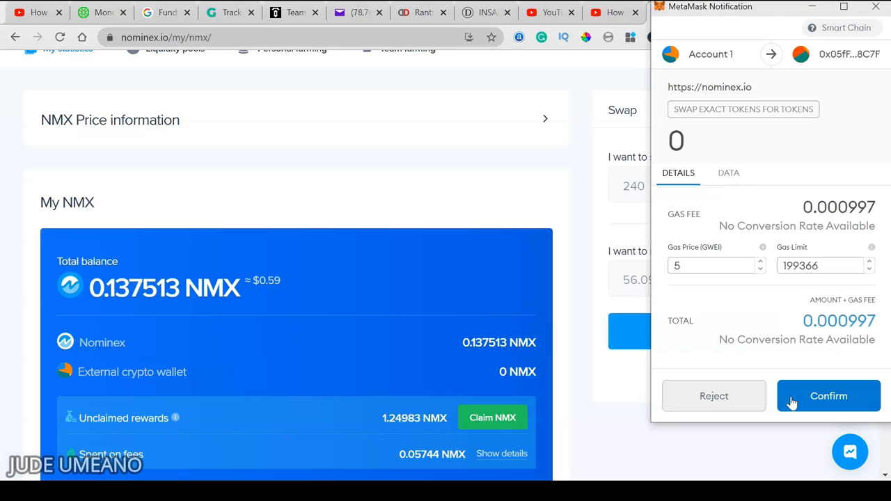
left_click(828, 396)
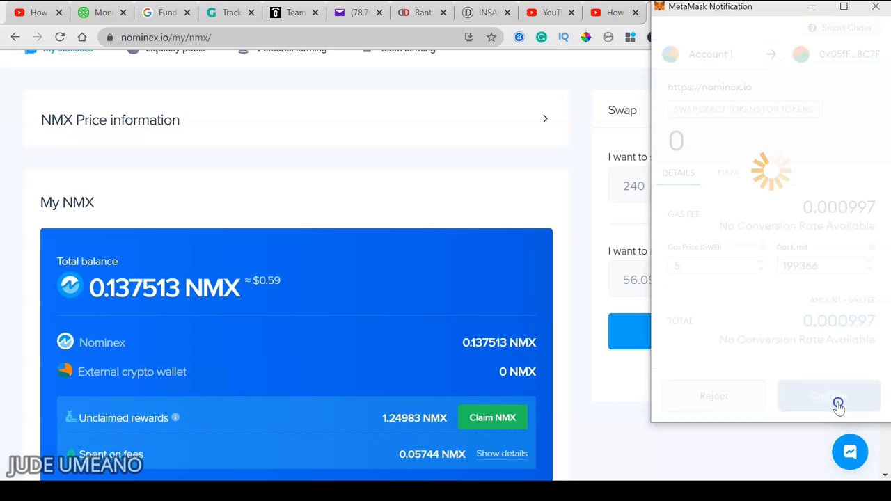
left_click(829, 395)
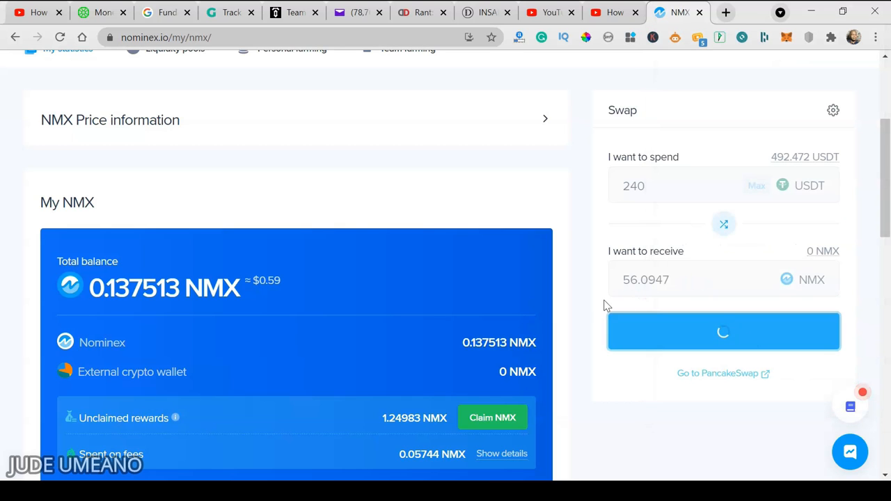
mouse_move(596, 312)
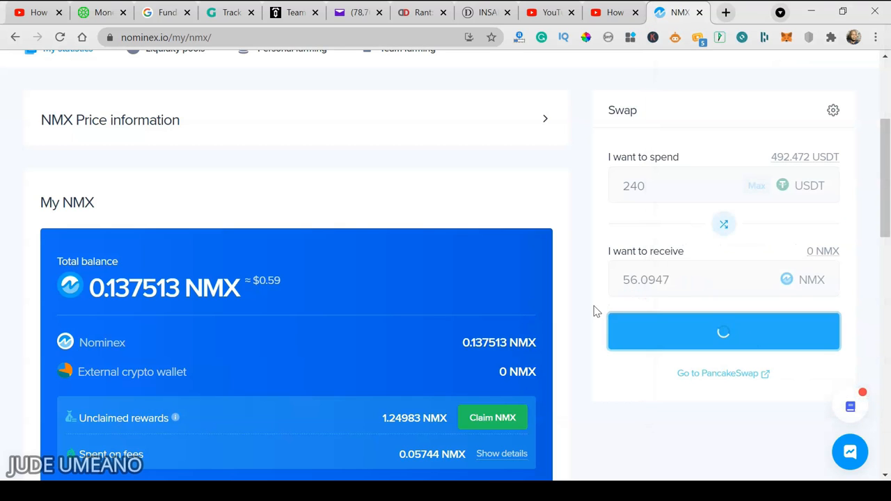
mouse_move(592, 307)
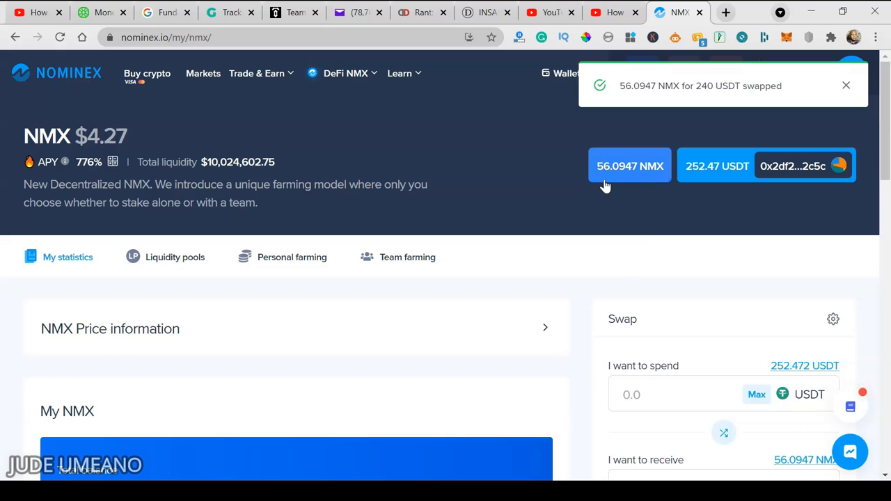
mouse_move(682, 176)
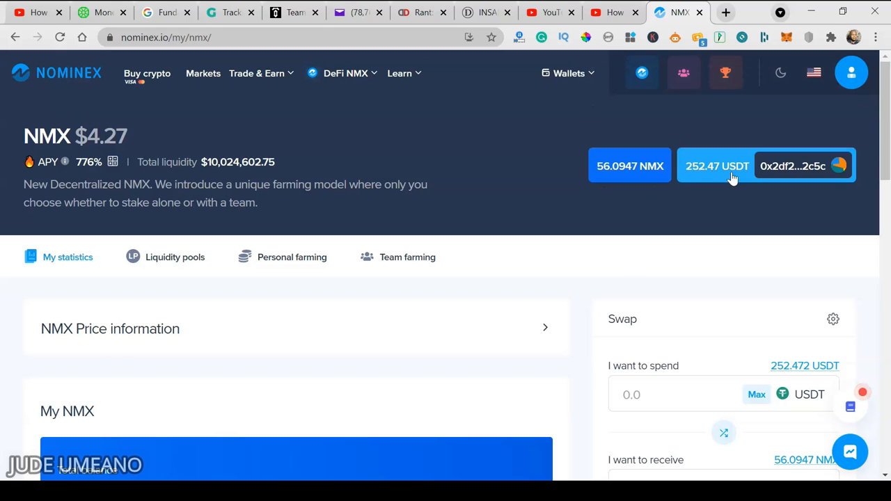
Check the 56.2322 NMX total balance and move to the Liquidity pools page.
scroll("down", 3)
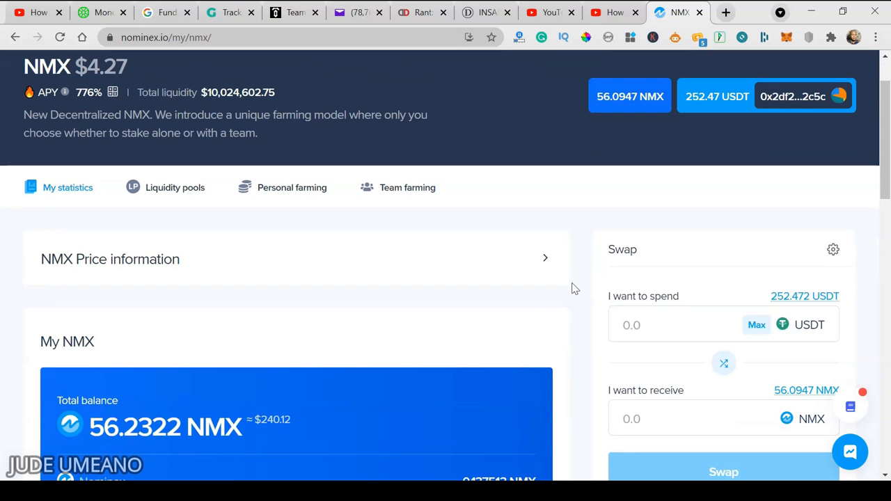
left_click(176, 186)
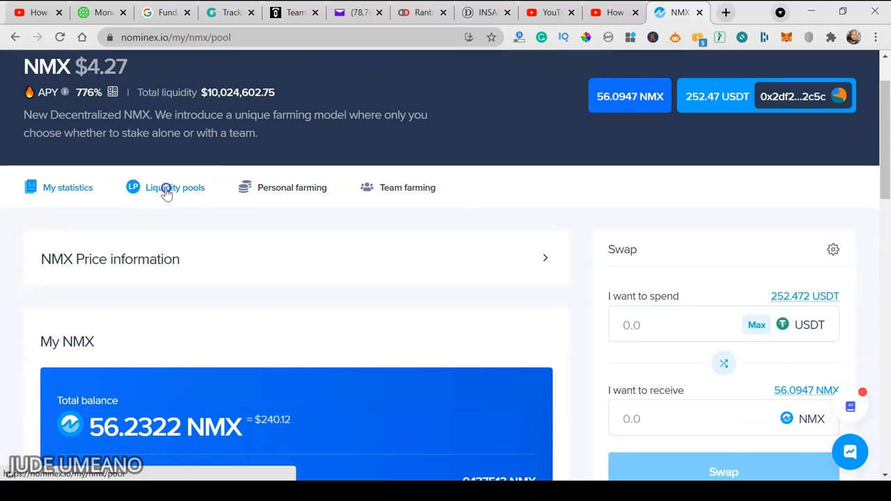
Add the full 56.0947 NMX with 239.53 USDT to the NMX-USDT pool, confirming in MetaMask for 114.42 NMX-LP.
left_click(175, 187)
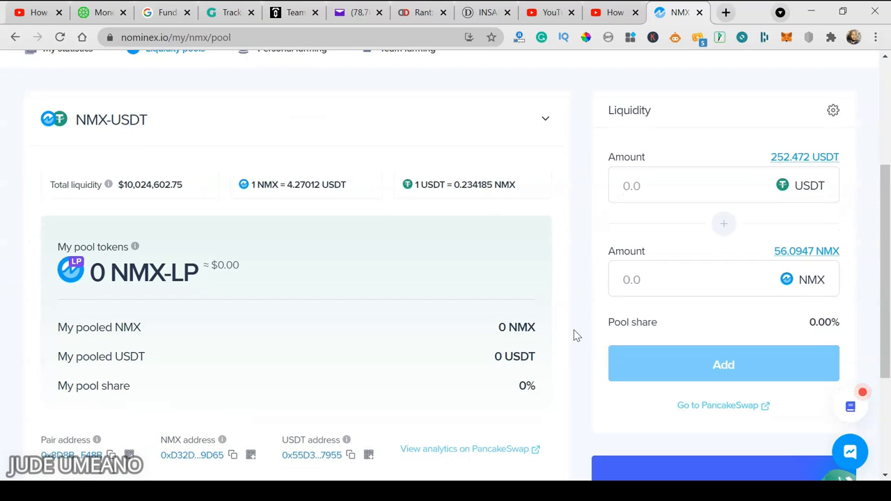
left_click(806, 251)
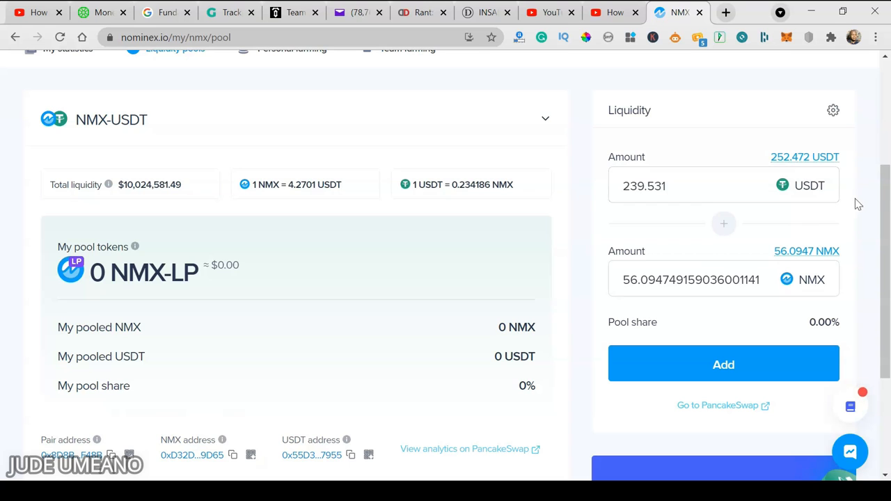
scroll("down", 3)
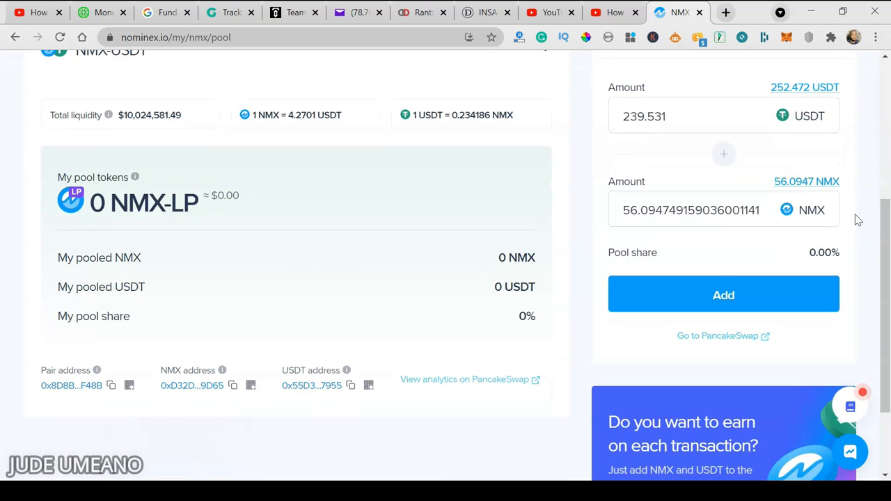
left_click(724, 295)
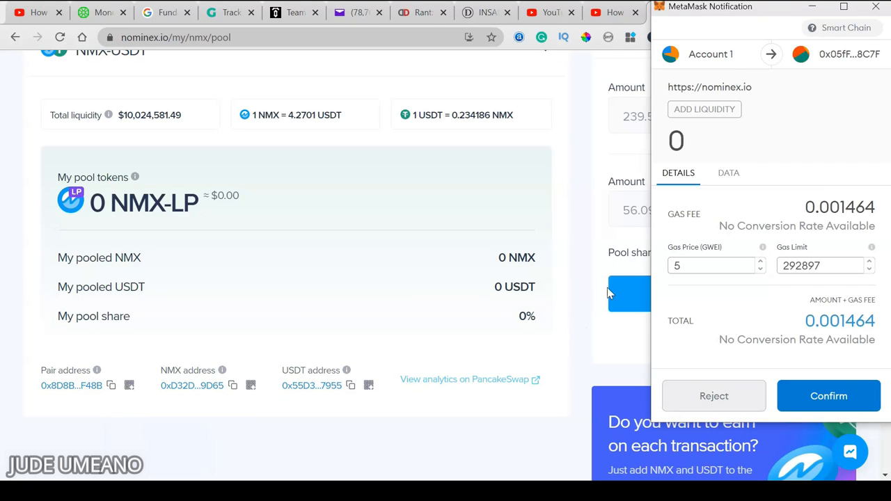
left_click(828, 395)
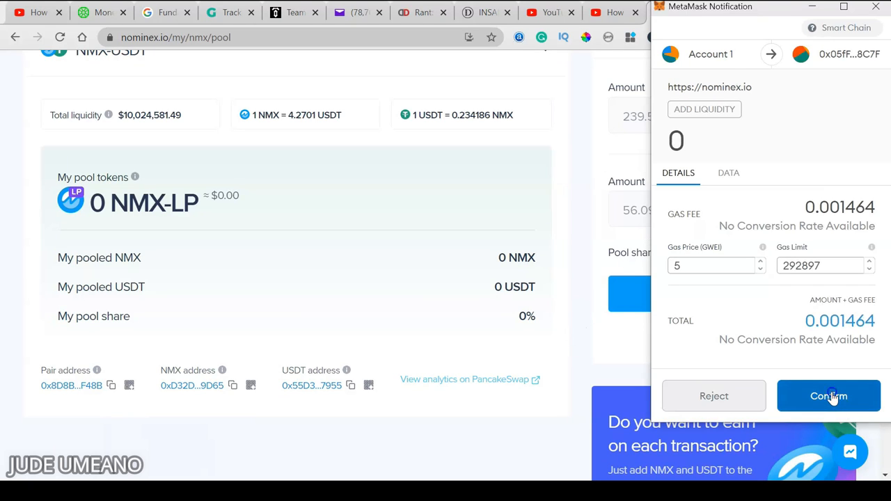
left_click(828, 395)
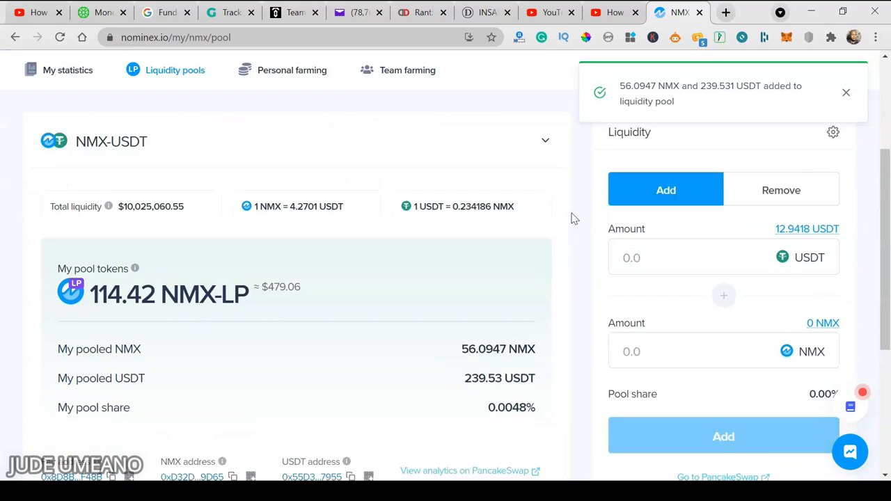
scroll("down", 3)
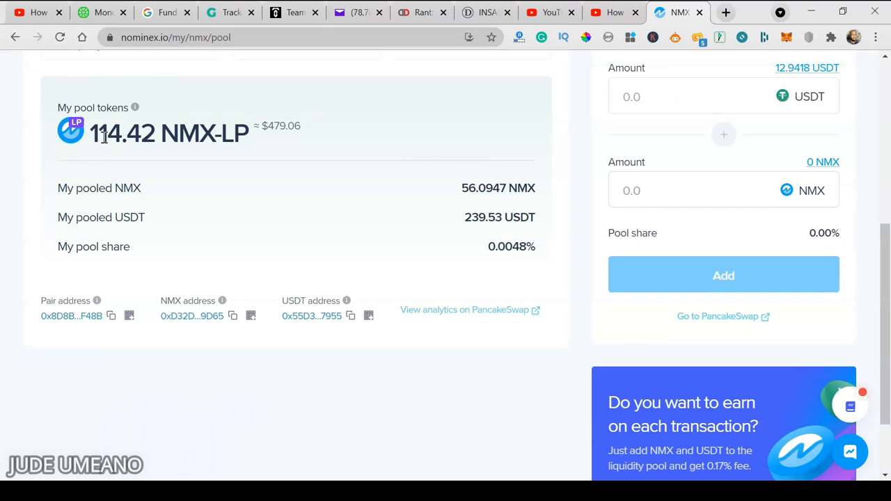
mouse_move(226, 142)
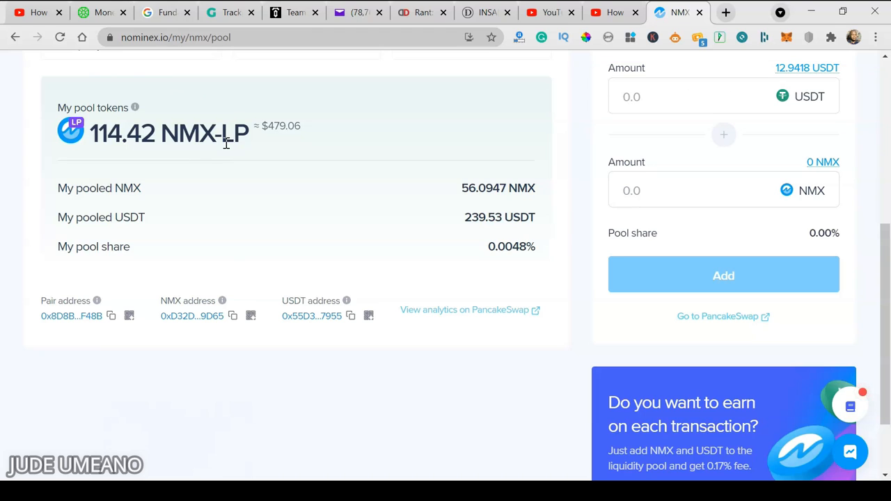
mouse_move(162, 85)
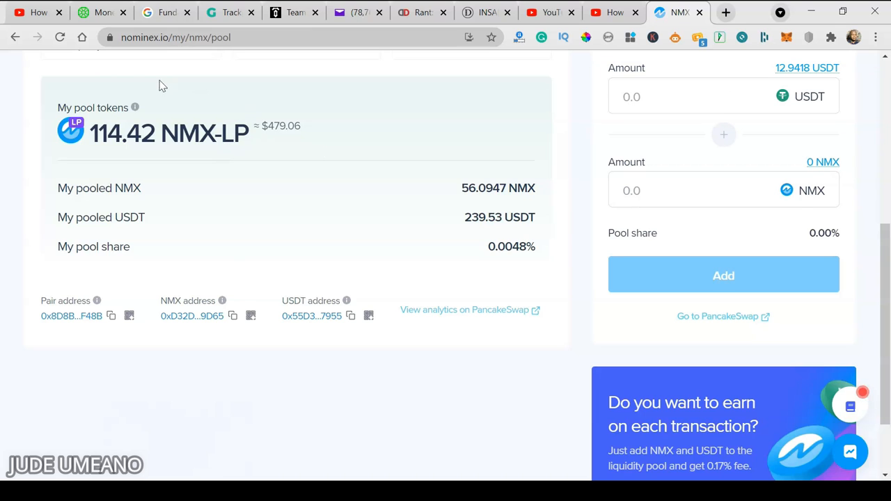
mouse_move(369, 139)
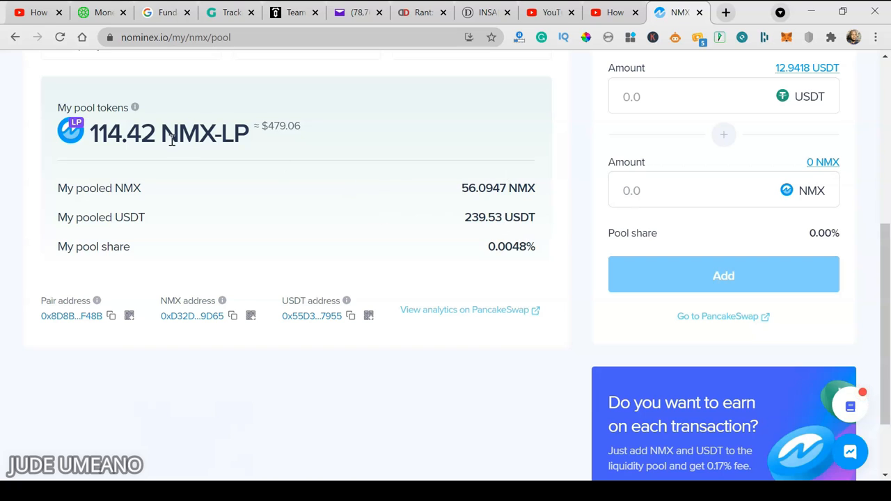
mouse_move(170, 139)
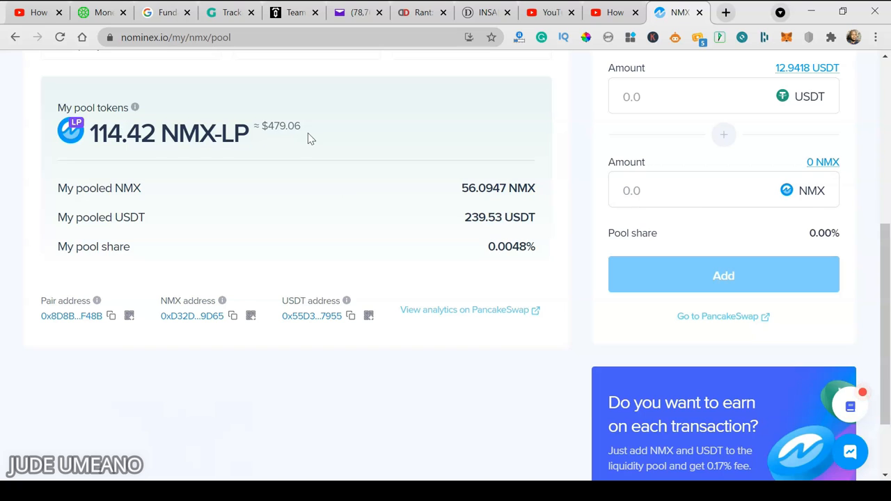
mouse_move(159, 263)
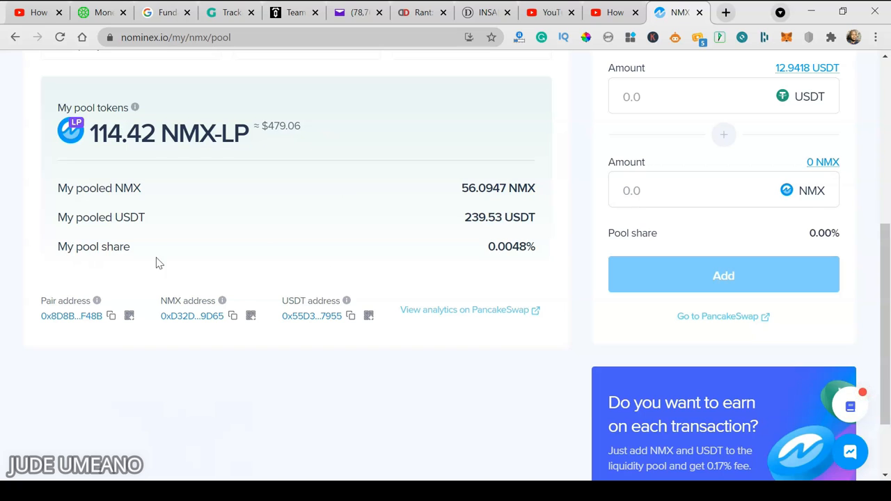
mouse_move(546, 260)
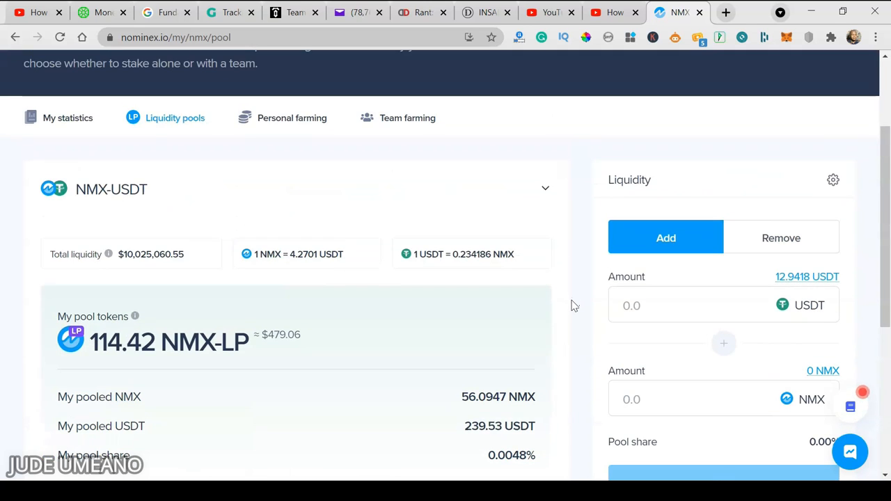
scroll("down", 3)
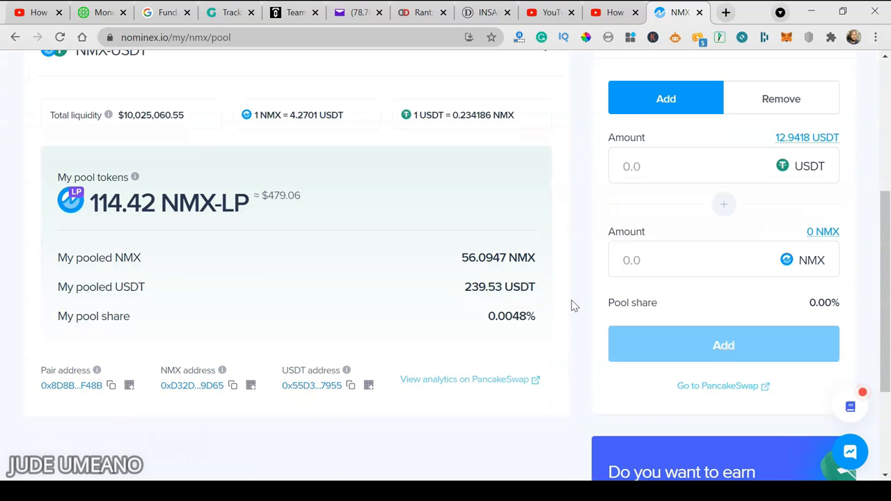
mouse_move(550, 247)
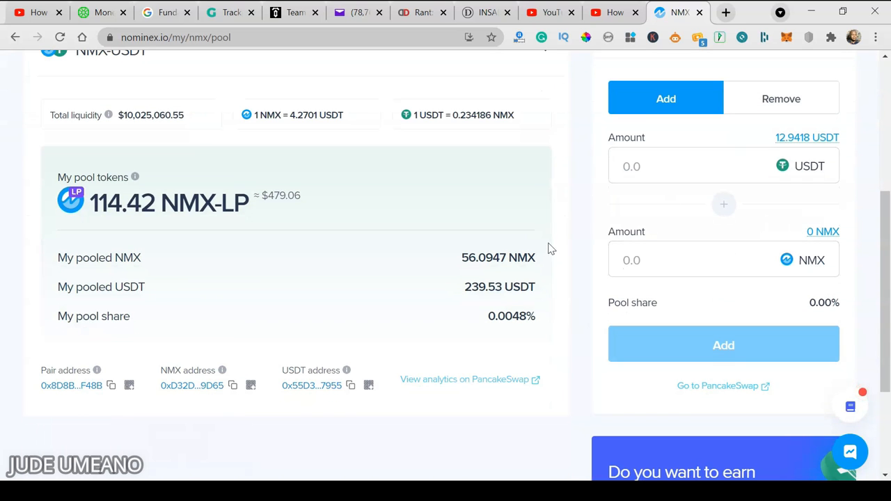
scroll("up", 3)
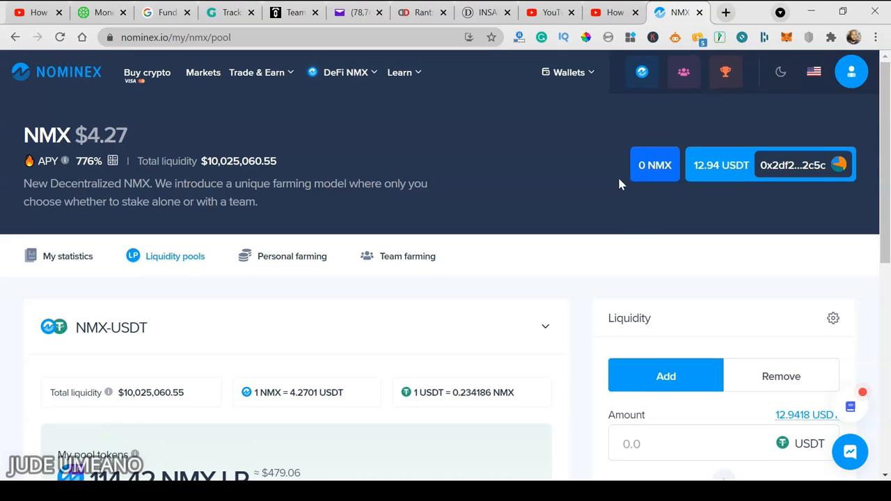
scroll("down", 3)
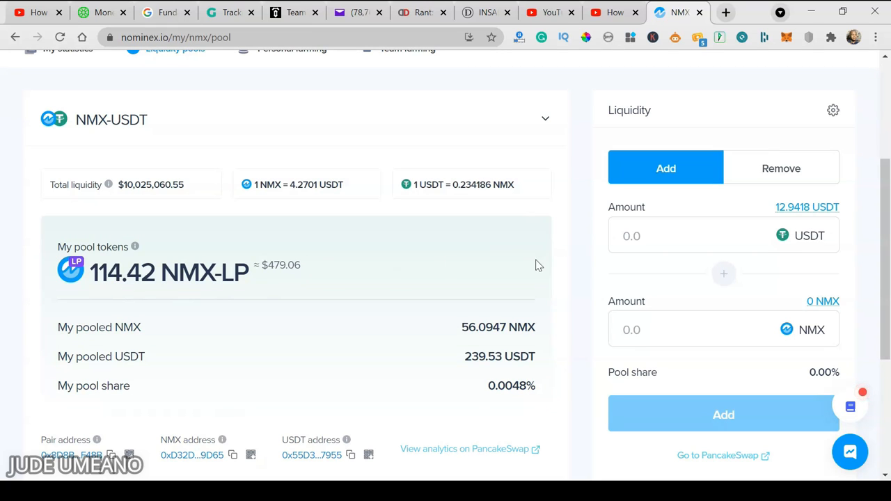
scroll("up", 3)
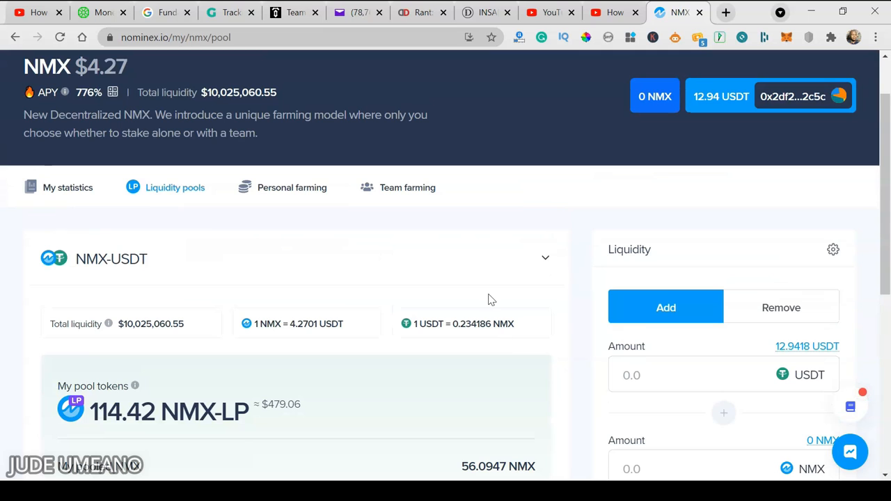
mouse_move(444, 225)
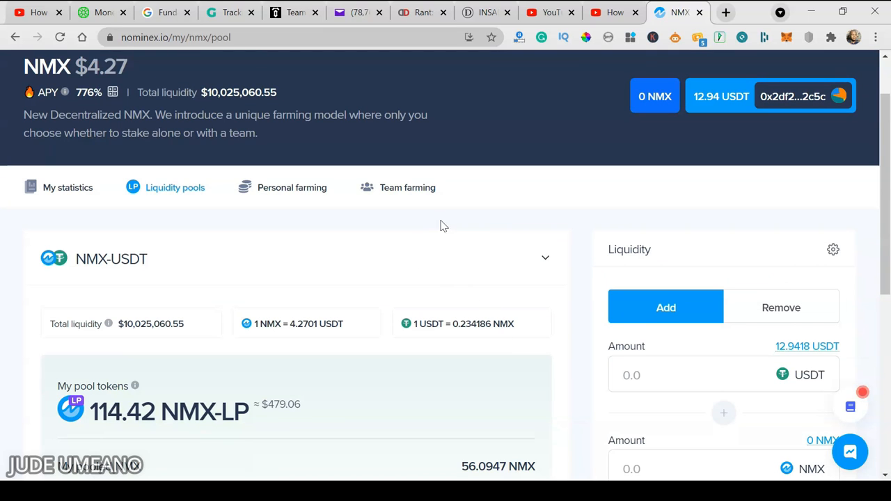
On Personal farming, fill the full 114.42 NMX-LP amount and approve the tokens via MetaMask.
left_click(293, 187)
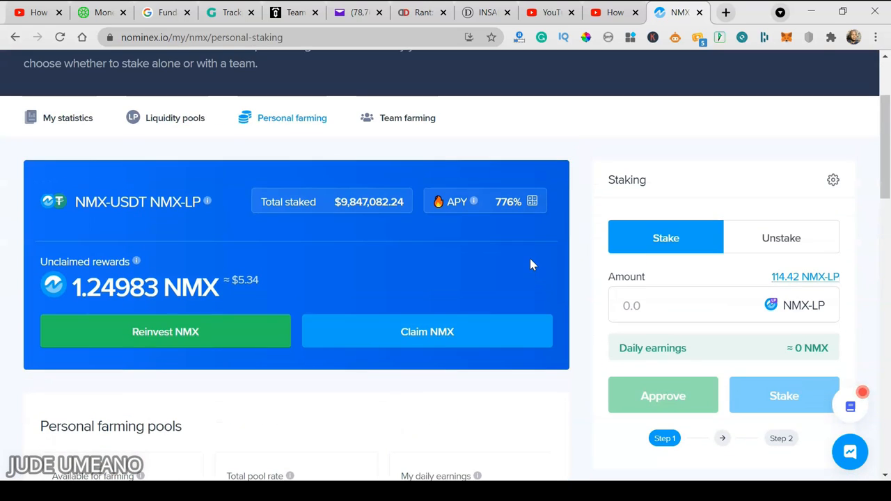
mouse_move(554, 369)
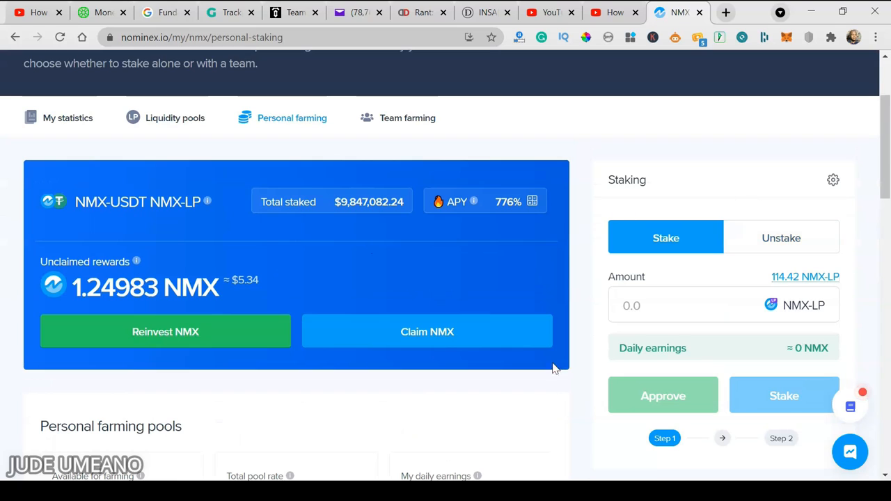
mouse_move(805, 276)
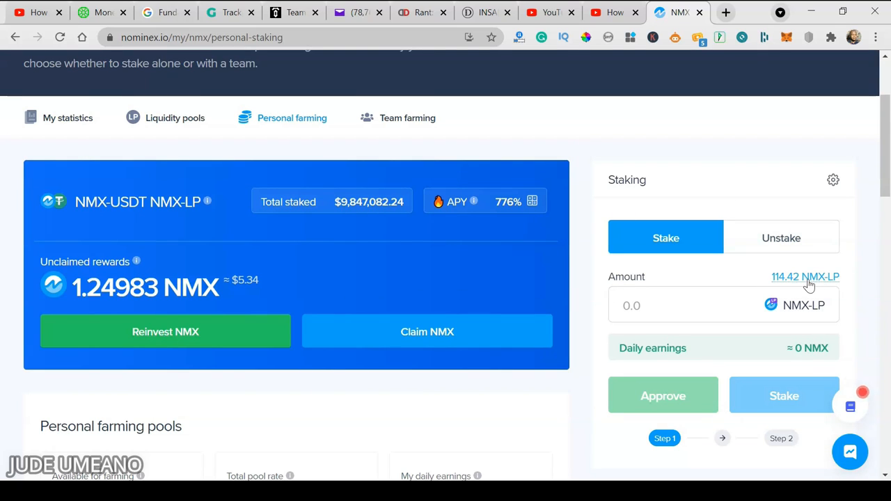
left_click(805, 276)
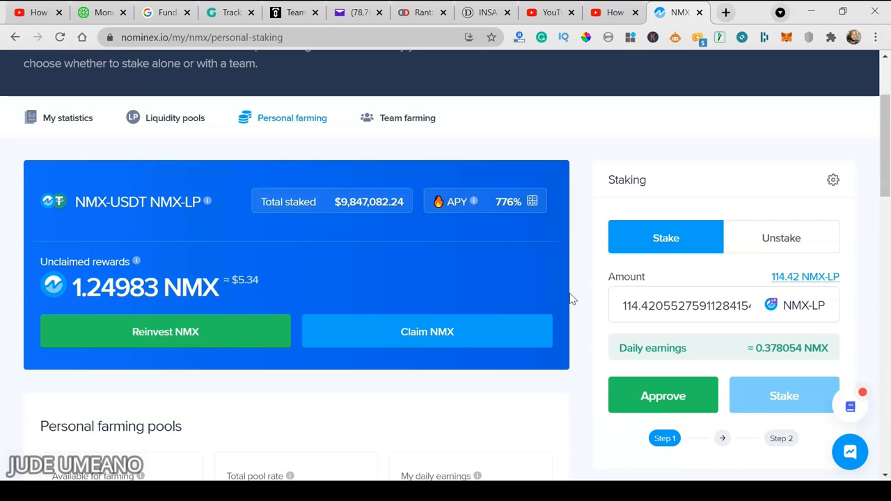
left_click(663, 395)
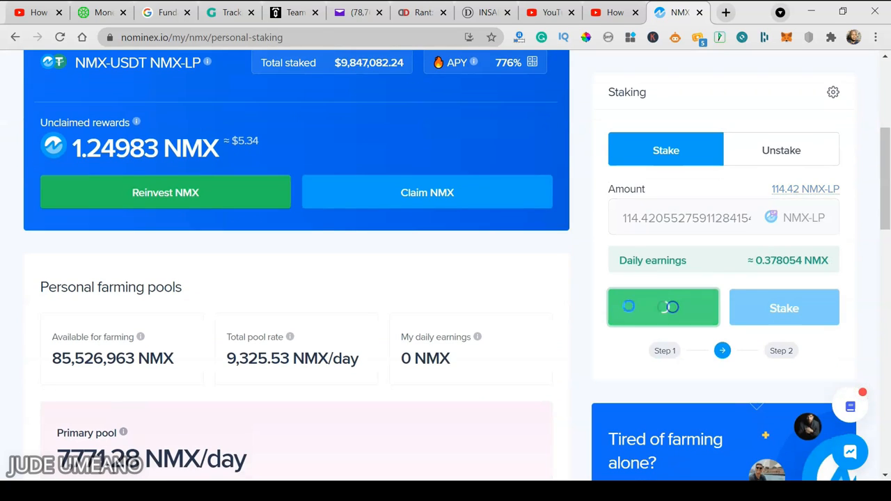
left_click(662, 307)
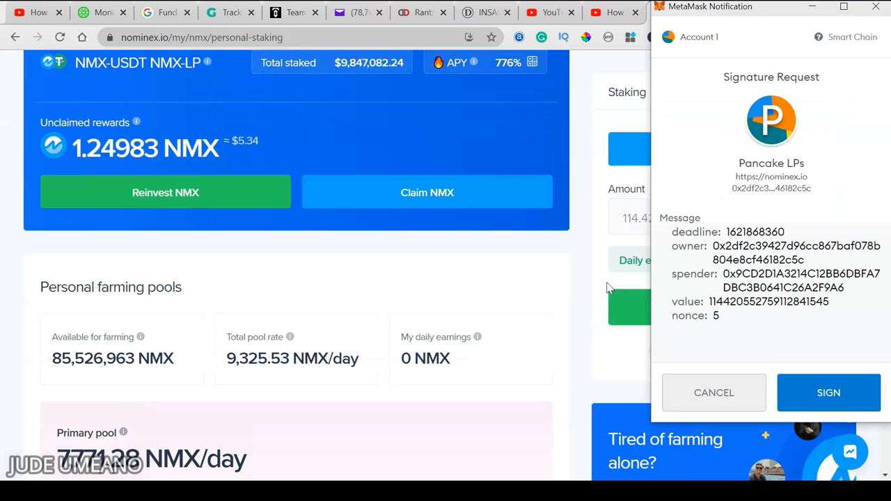
left_click(829, 393)
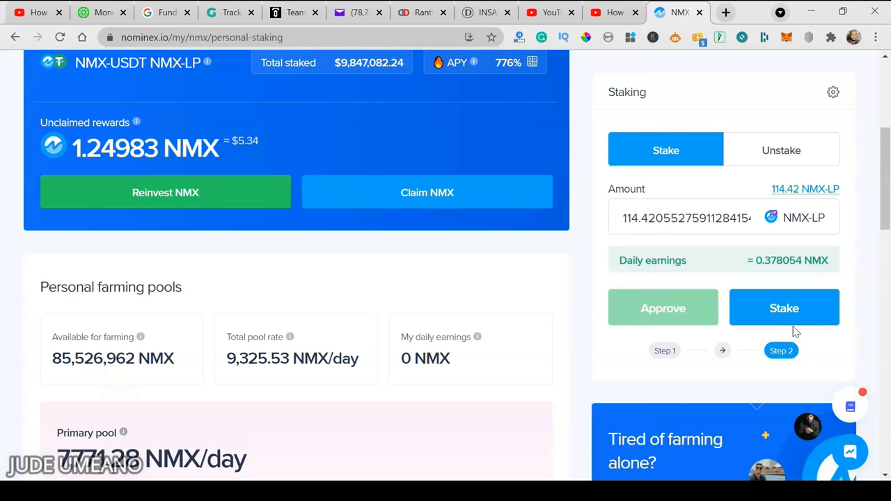
Stake the approved 114.42 NMX-LP in the NMX-USDT pool and confirm in MetaMask.
left_click(784, 308)
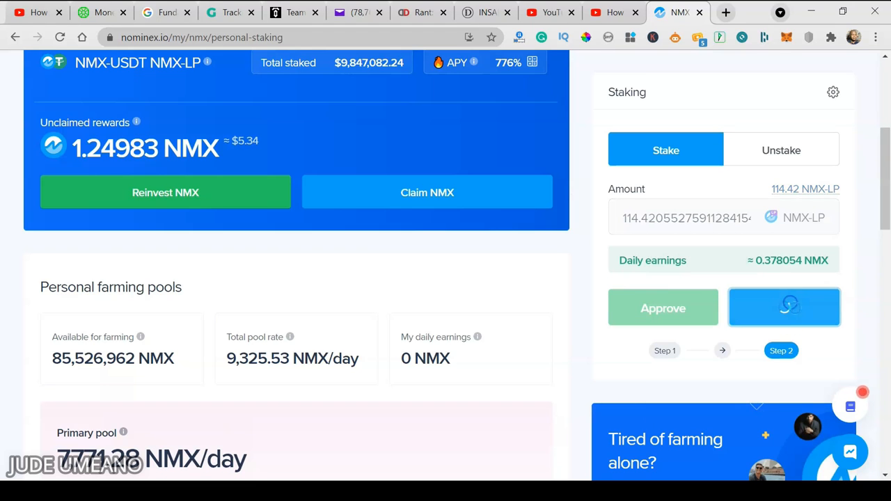
left_click(784, 308)
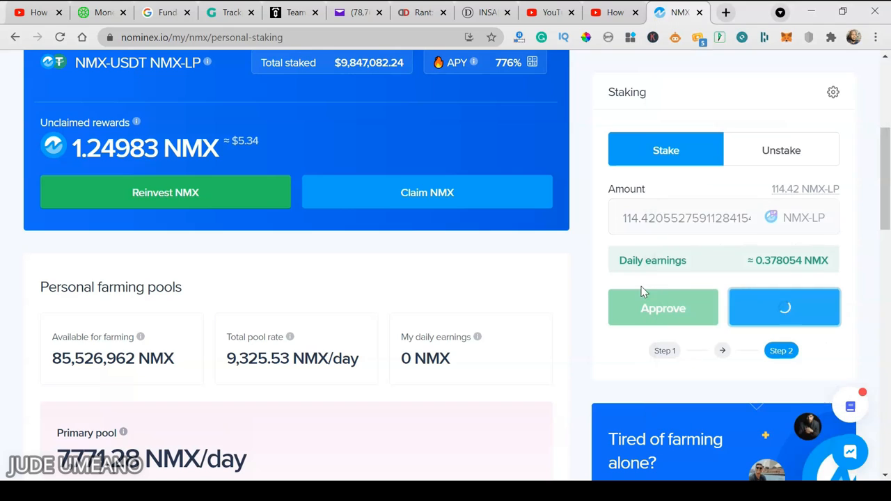
mouse_move(573, 248)
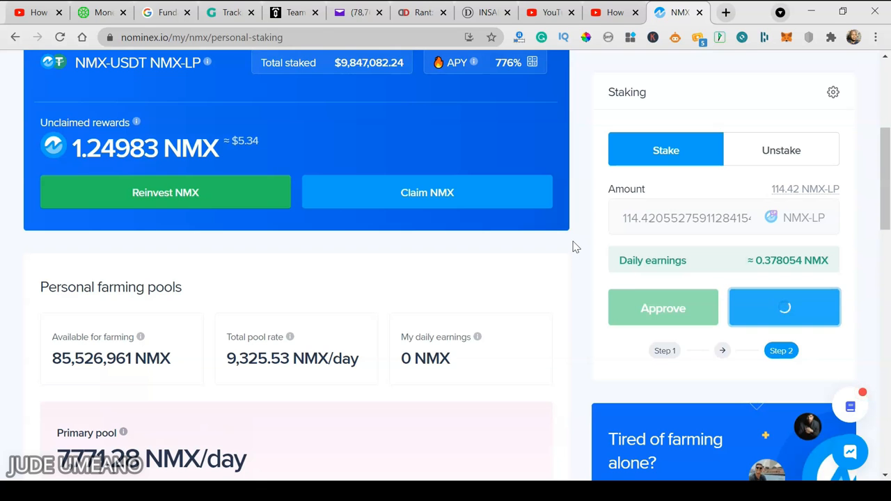
left_click(784, 308)
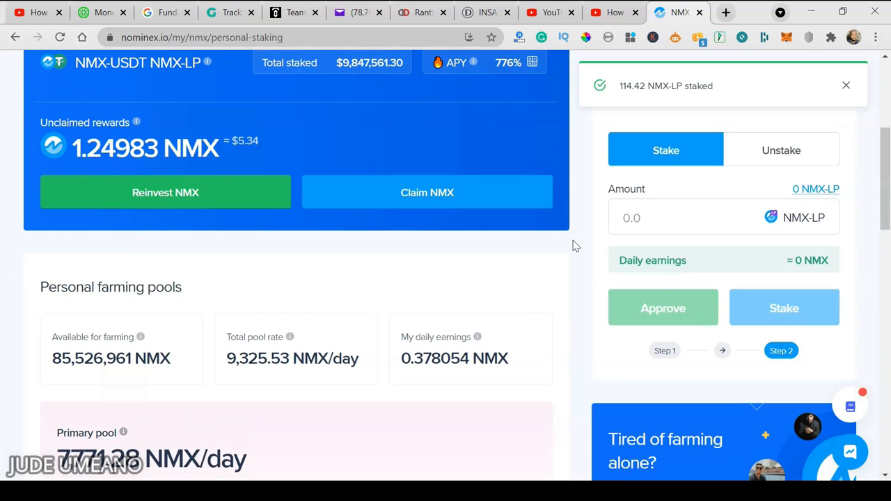
scroll("down", 3)
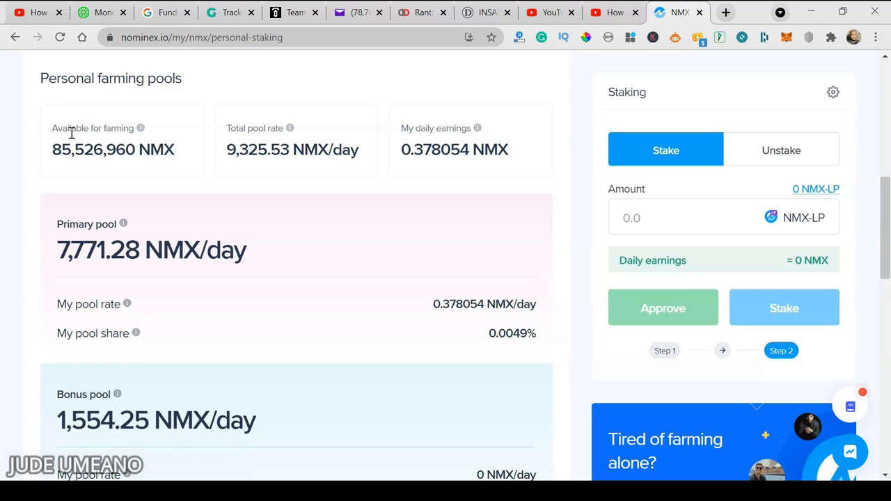
mouse_move(68, 153)
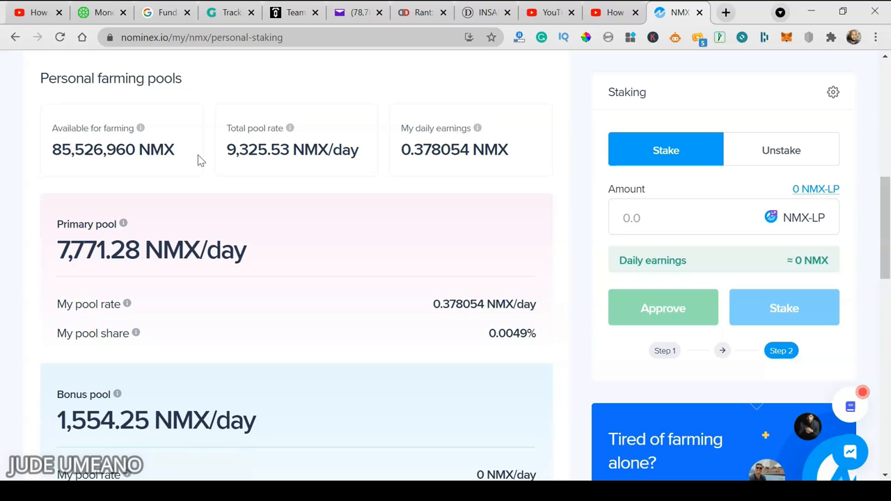
mouse_move(211, 187)
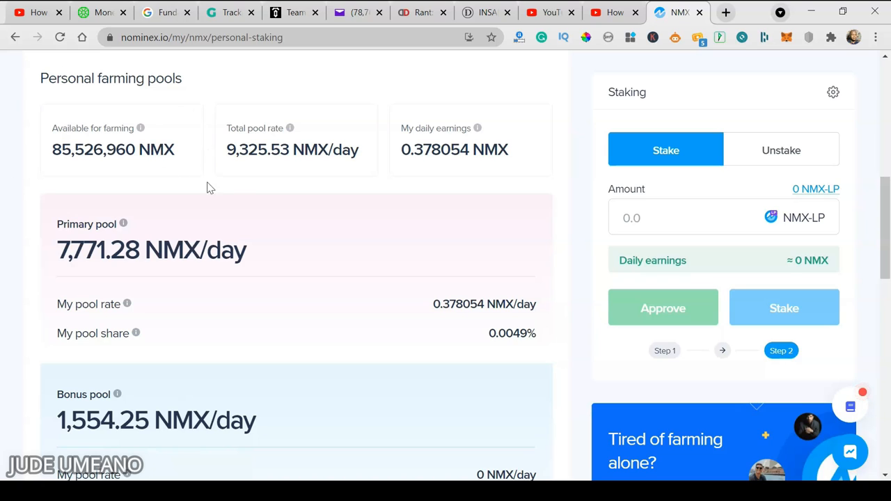
mouse_move(225, 168)
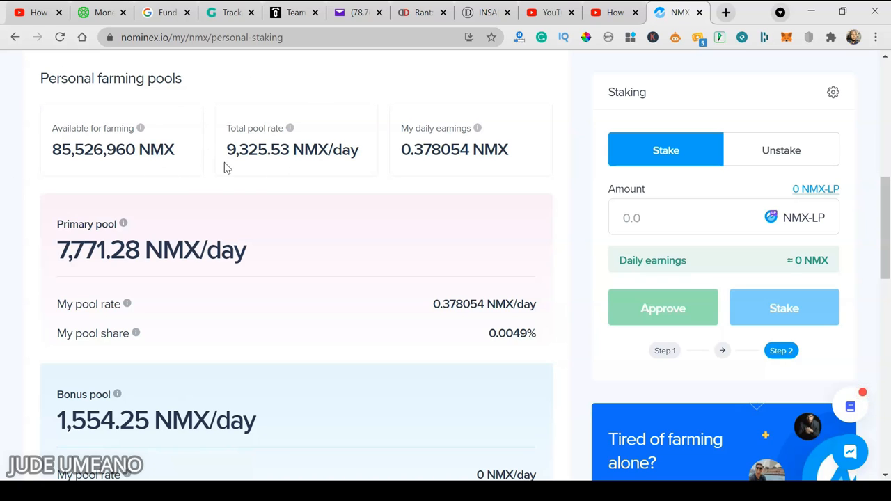
mouse_move(270, 159)
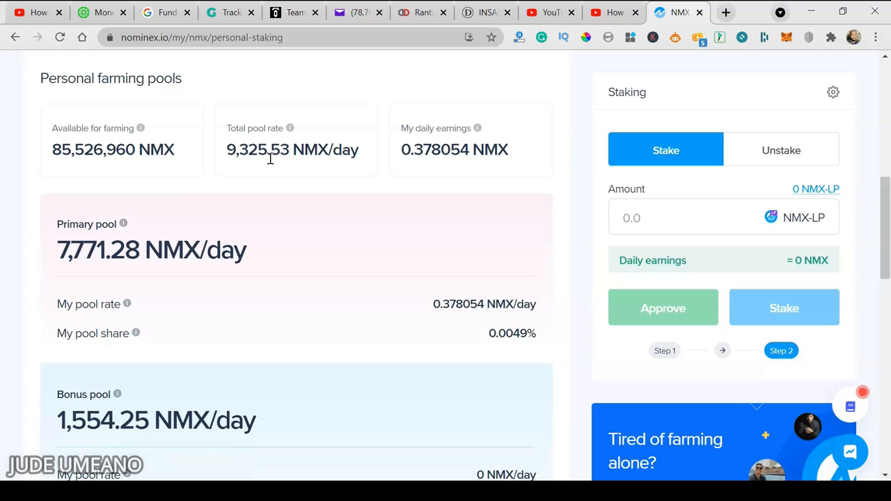
mouse_move(357, 186)
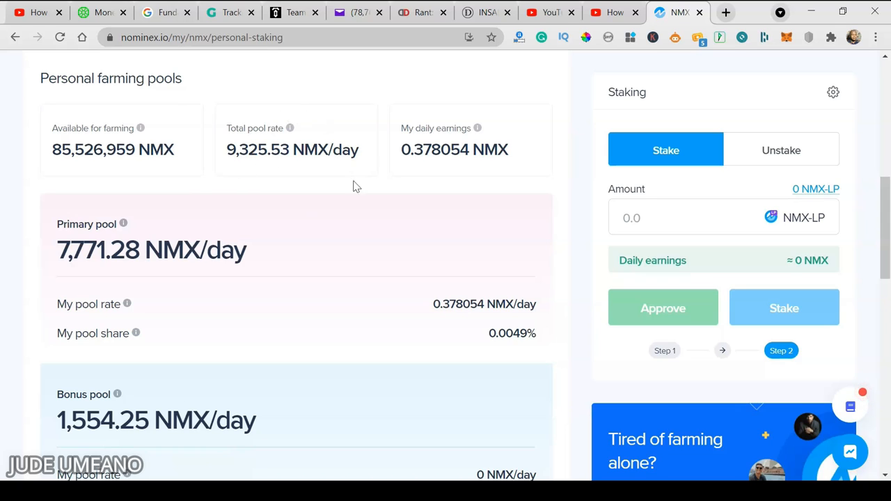
mouse_move(452, 178)
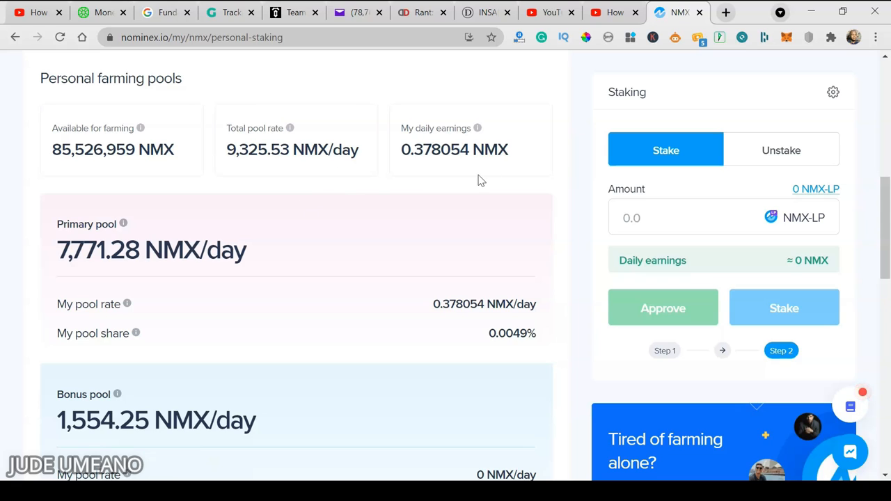
mouse_move(401, 163)
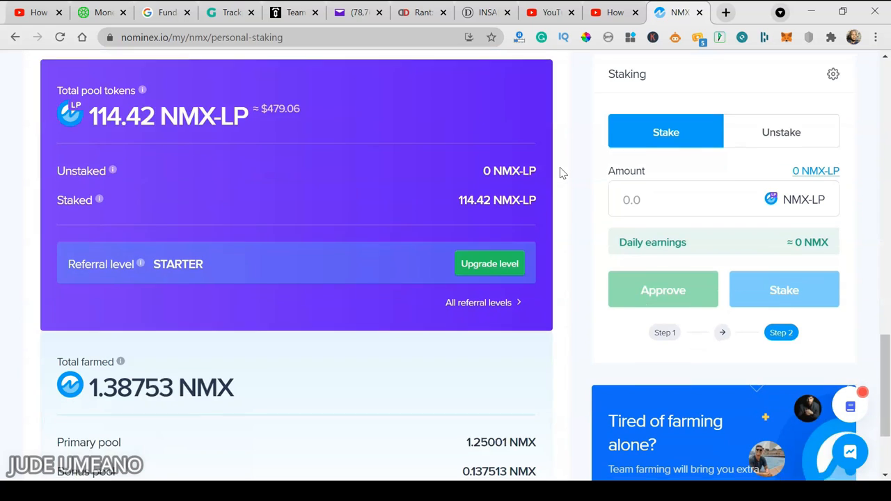
scroll("down", 3)
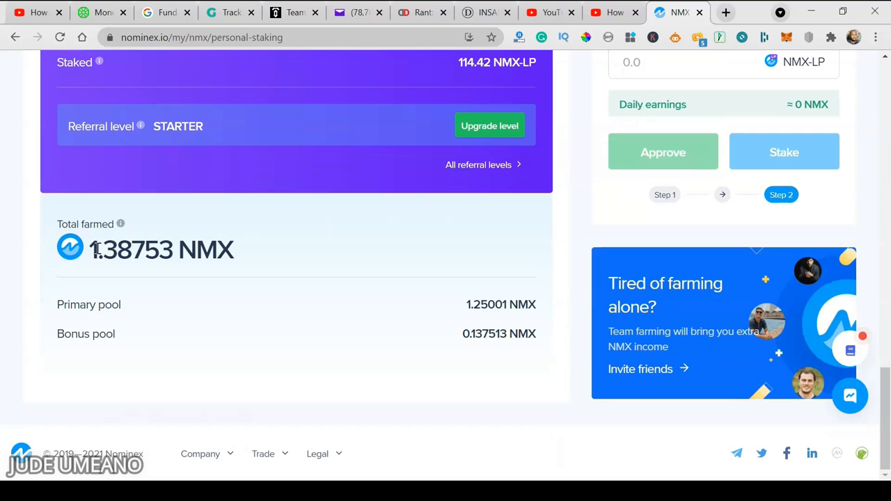
mouse_move(98, 282)
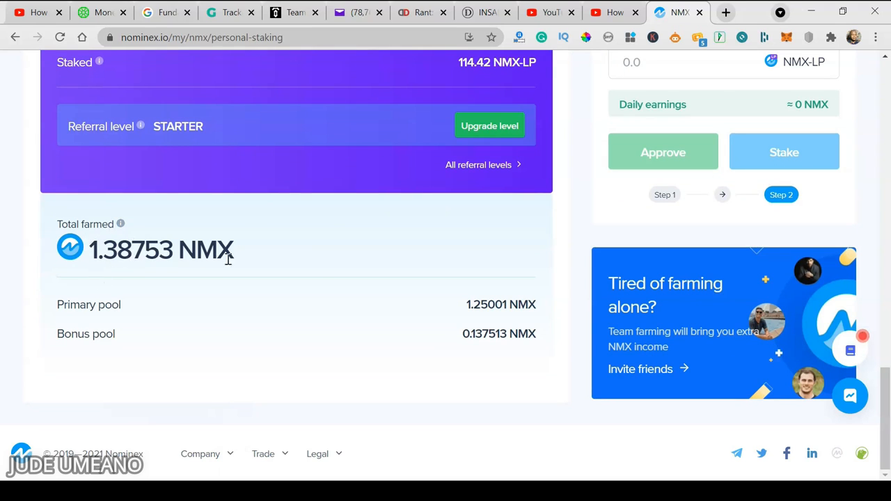
mouse_move(585, 250)
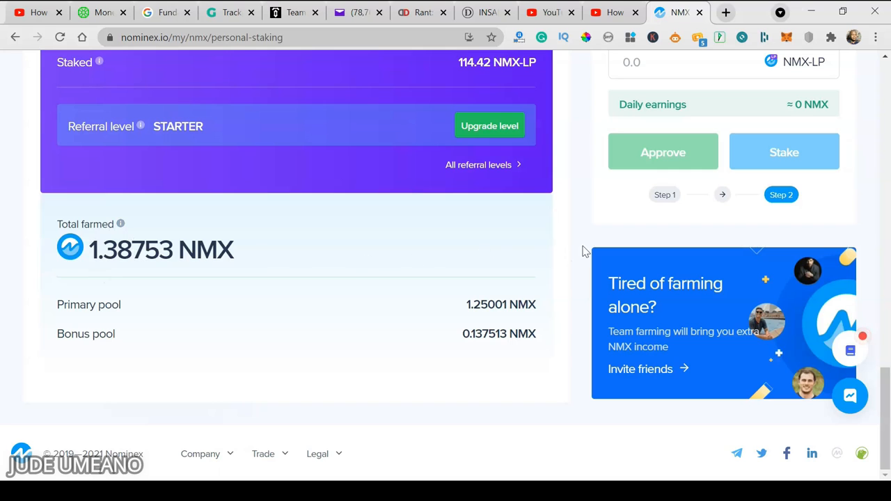
mouse_move(568, 315)
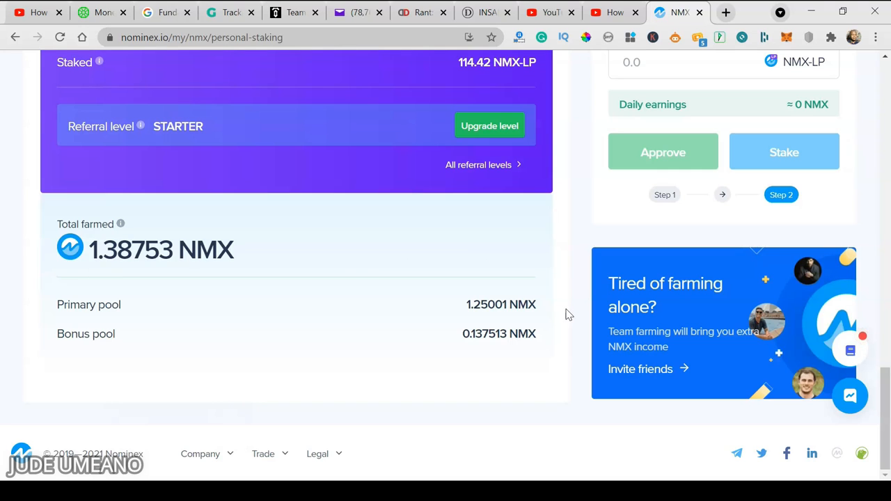
scroll("down", 3)
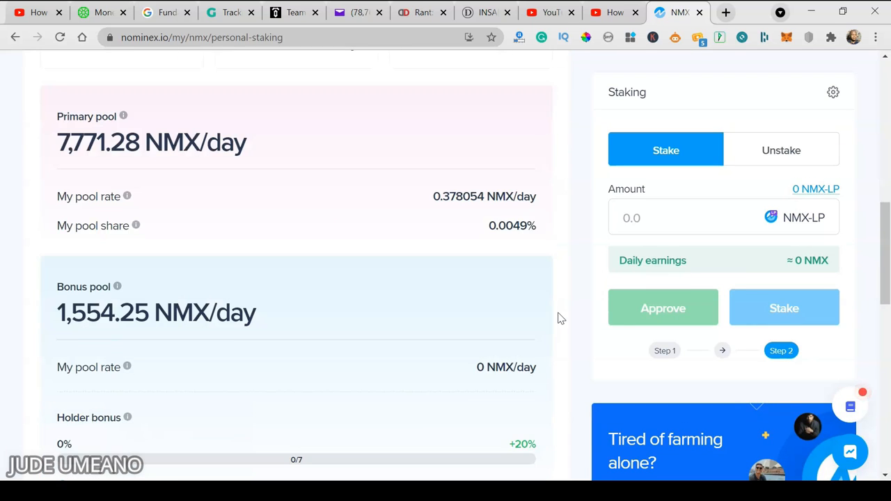
Start claiming the unclaimed NMX rewards, then reject the claim request in MetaMask.
scroll("up", 3)
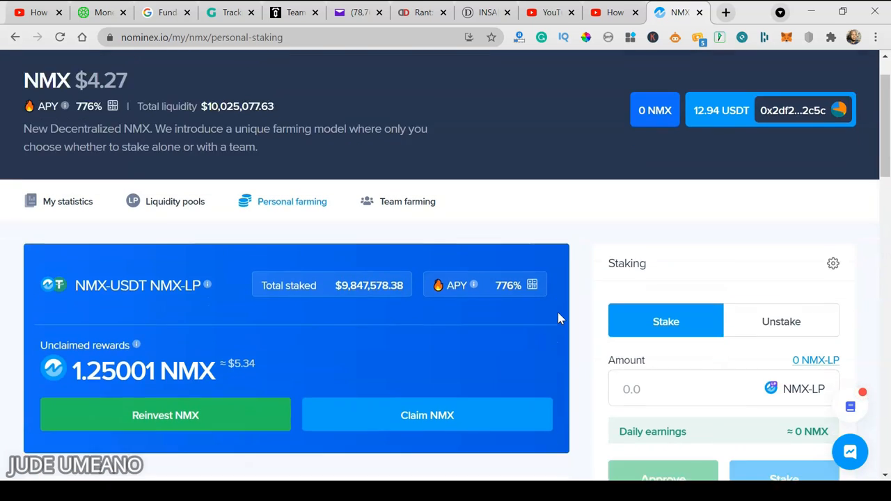
scroll("down", 3)
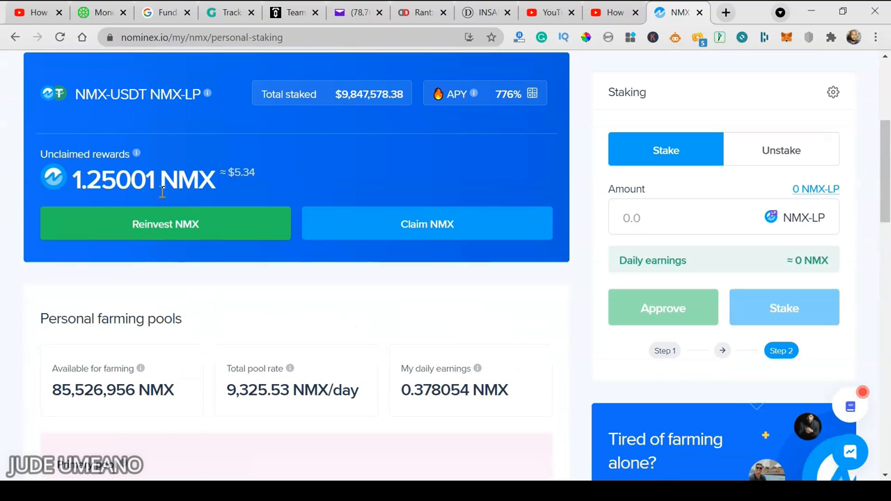
mouse_move(136, 235)
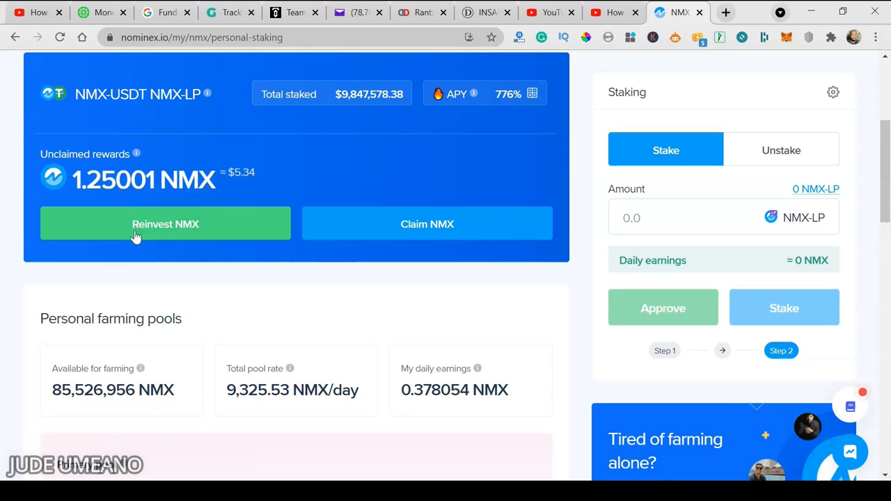
left_click(426, 223)
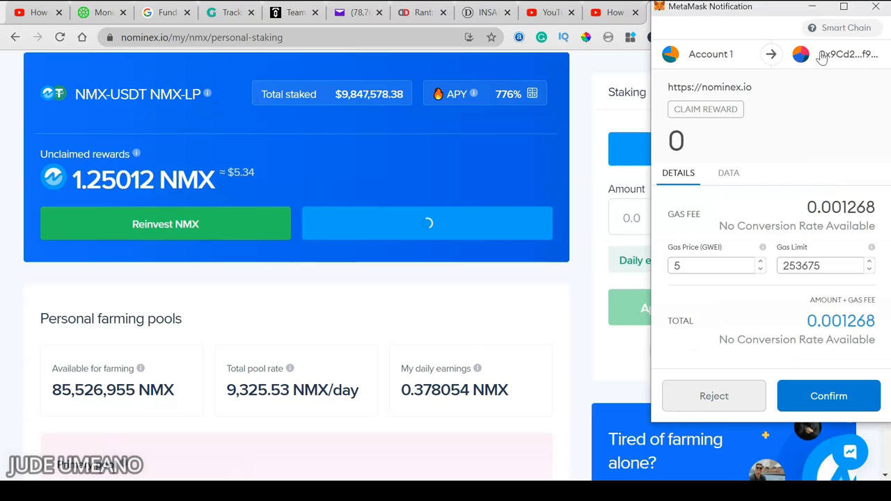
left_click(713, 395)
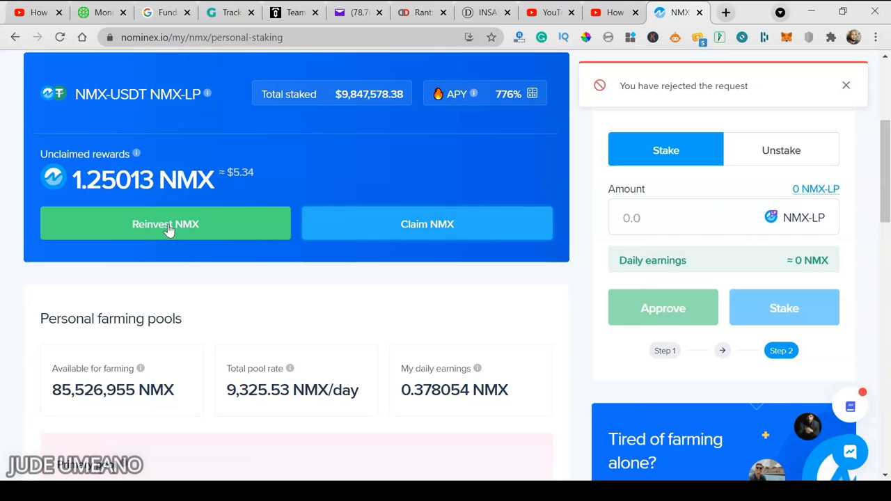
Reinvest 1.25013 NMX rewards with USDT approval confirmed in MetaMask, then dismiss the success notice.
left_click(165, 222)
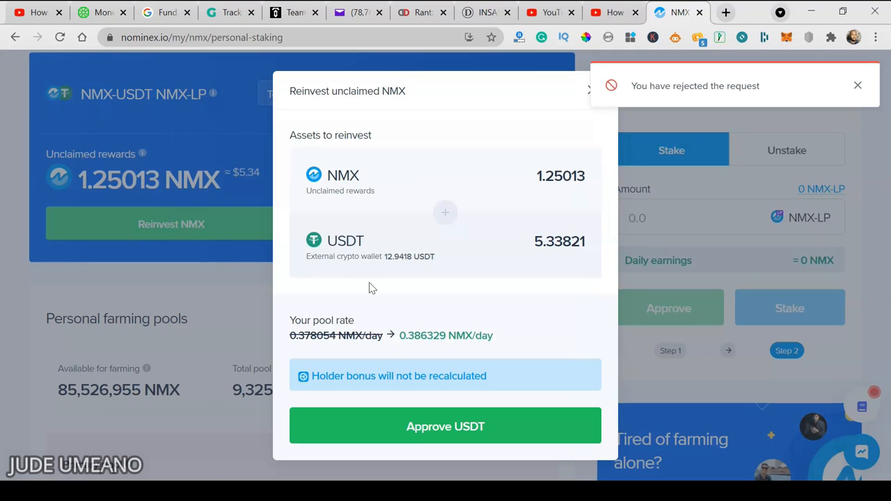
mouse_move(465, 441)
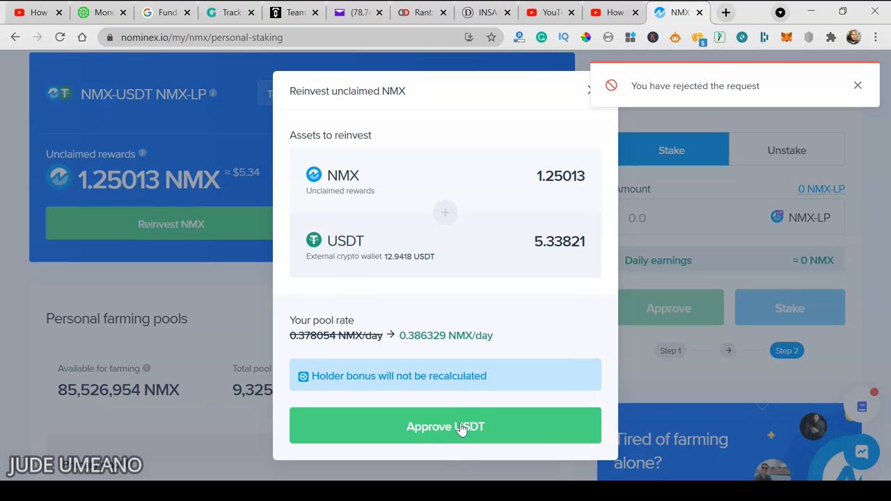
left_click(446, 426)
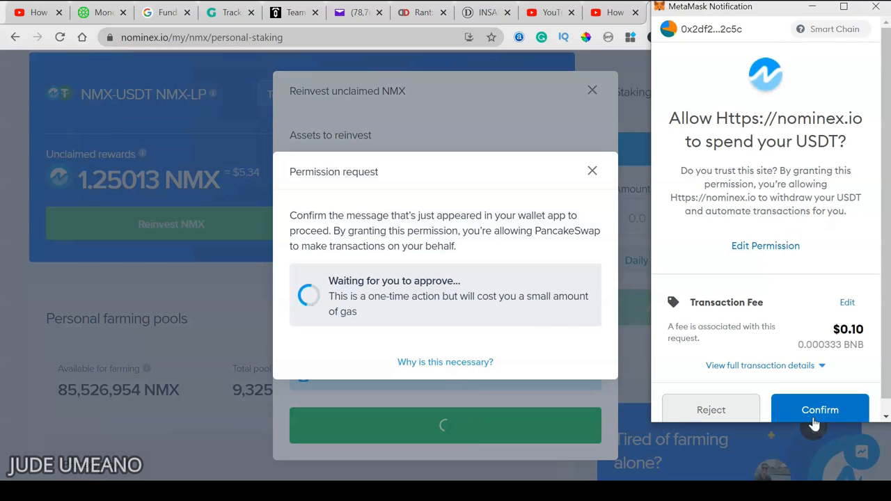
left_click(820, 409)
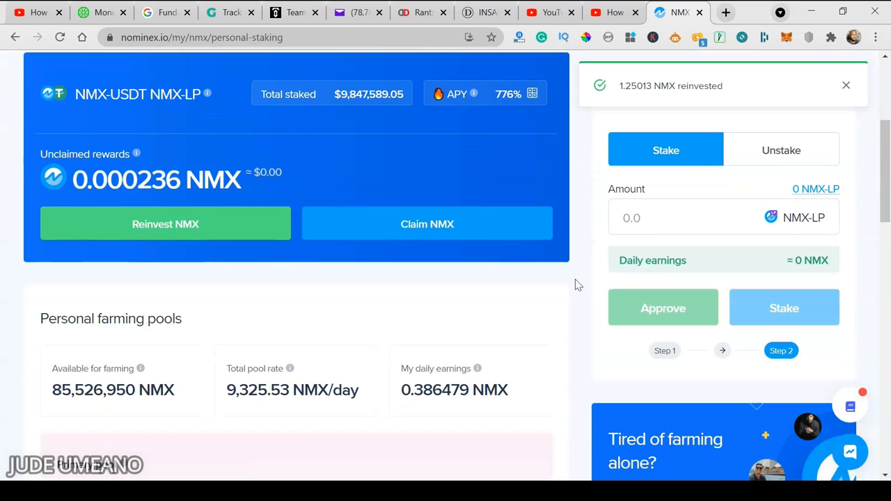
left_click(847, 85)
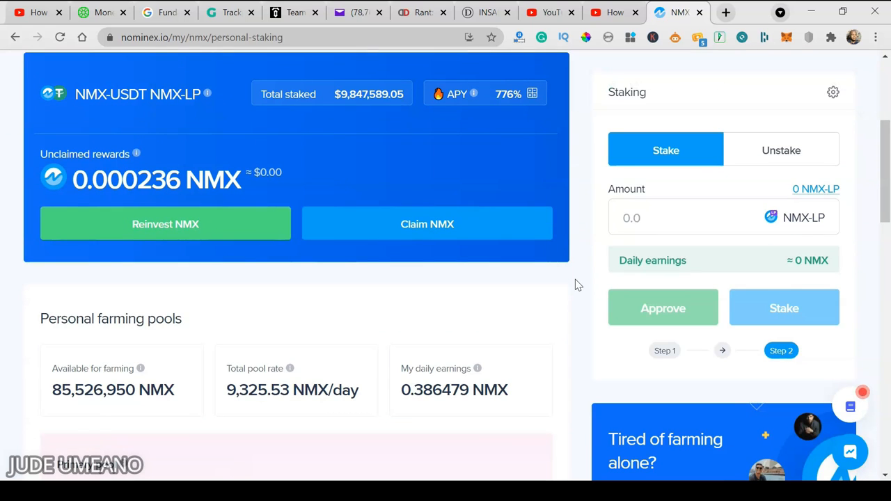
Review personal farming stats showing 116.97 NMX-LP staked and move to the Team farming page.
scroll("up", 3)
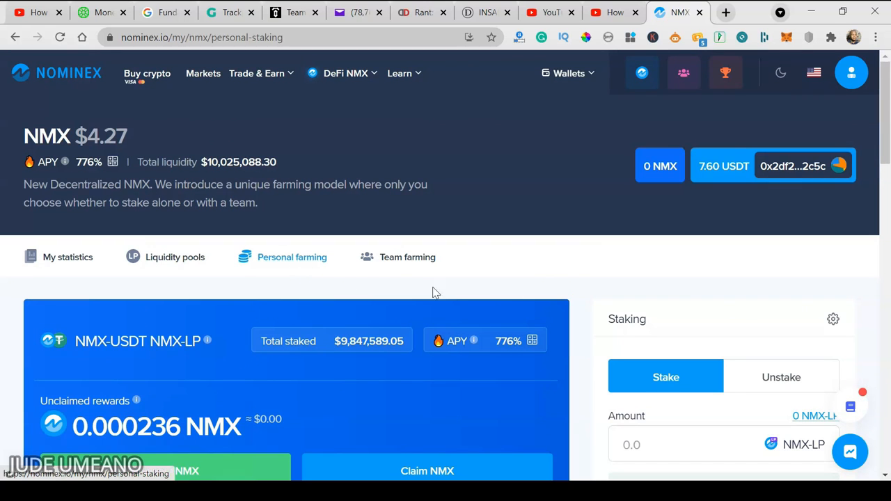
scroll("down", 3)
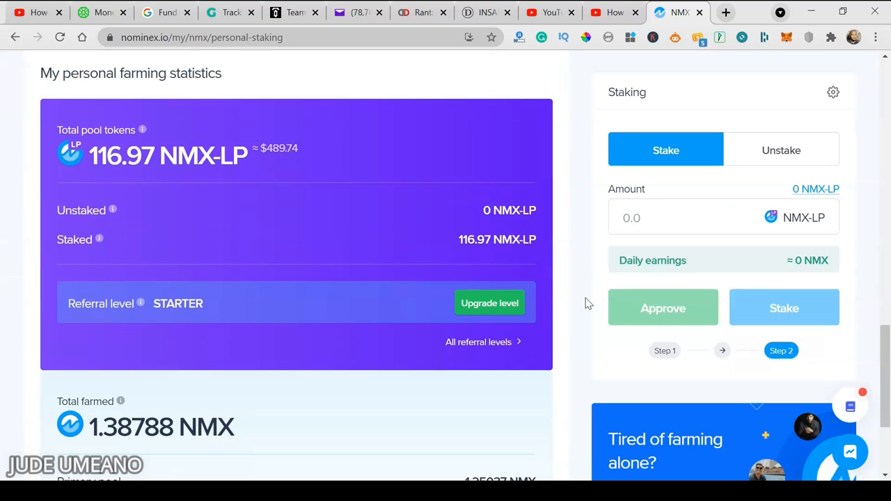
scroll("down", 3)
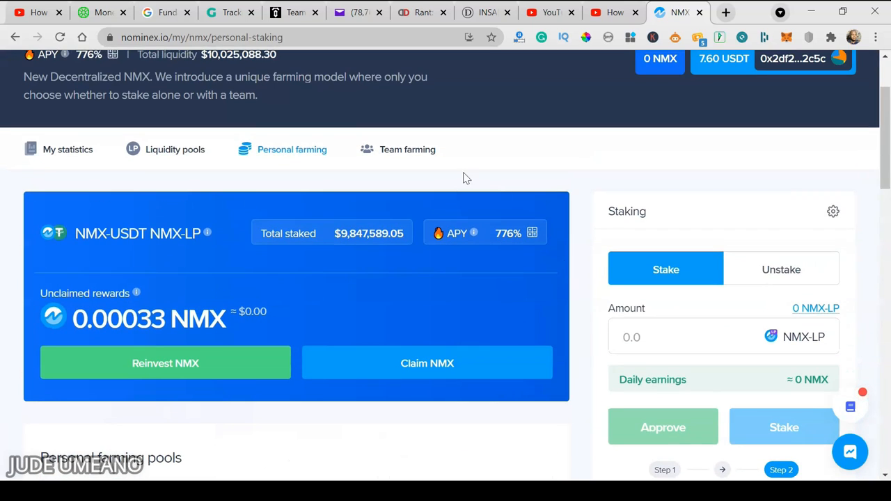
left_click(407, 149)
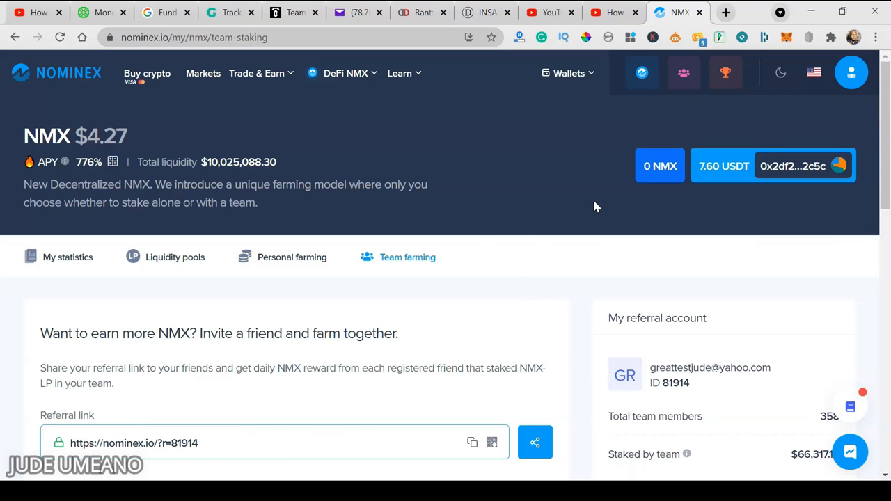
Scroll through the referral link, team statistics (358 members, $66,317.12 staked, PRO level) and referral account panels.
scroll("down", 3)
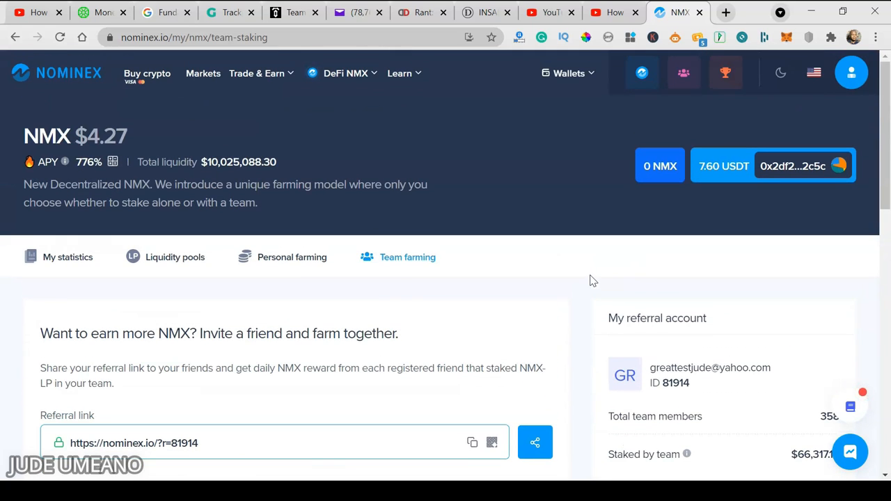
scroll("down", 3)
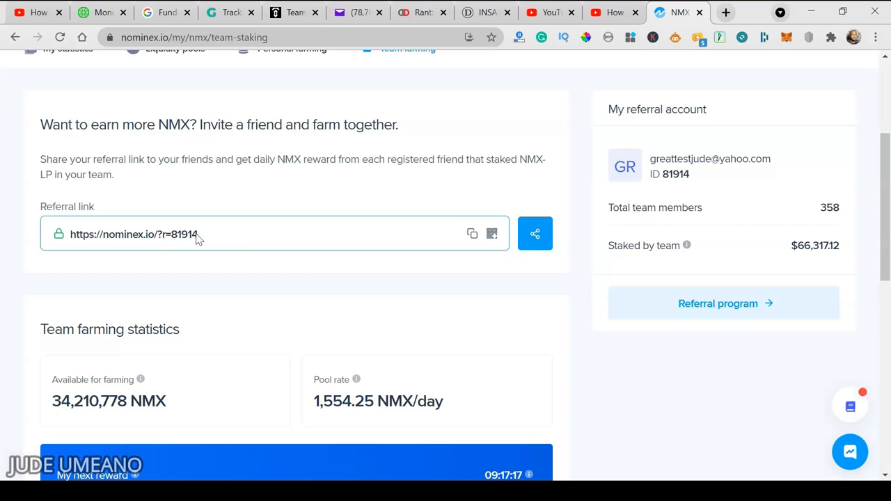
mouse_move(609, 240)
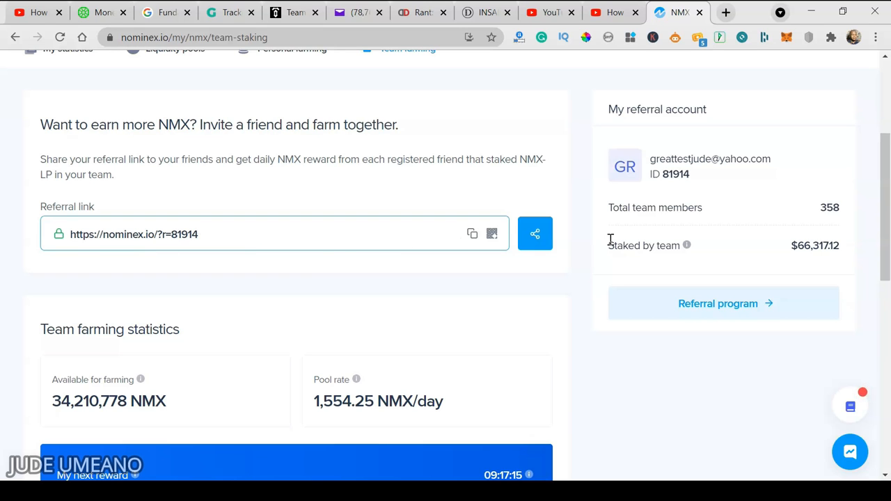
scroll("down", 3)
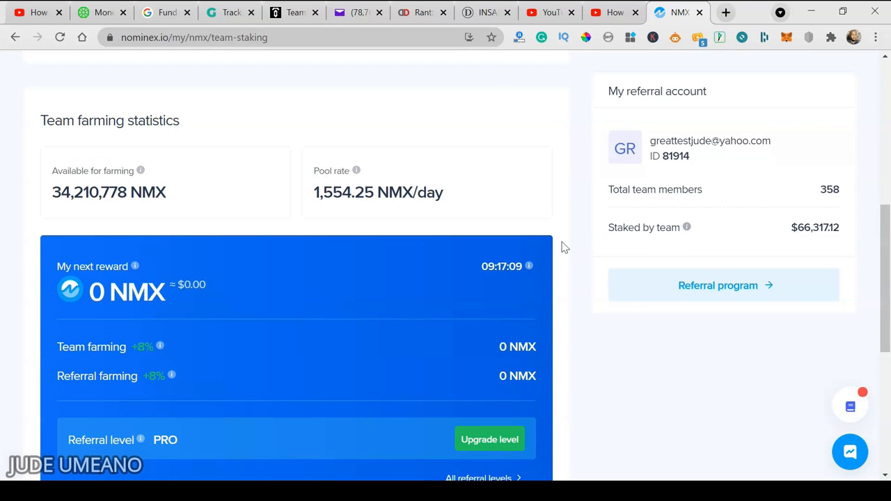
scroll("down", 3)
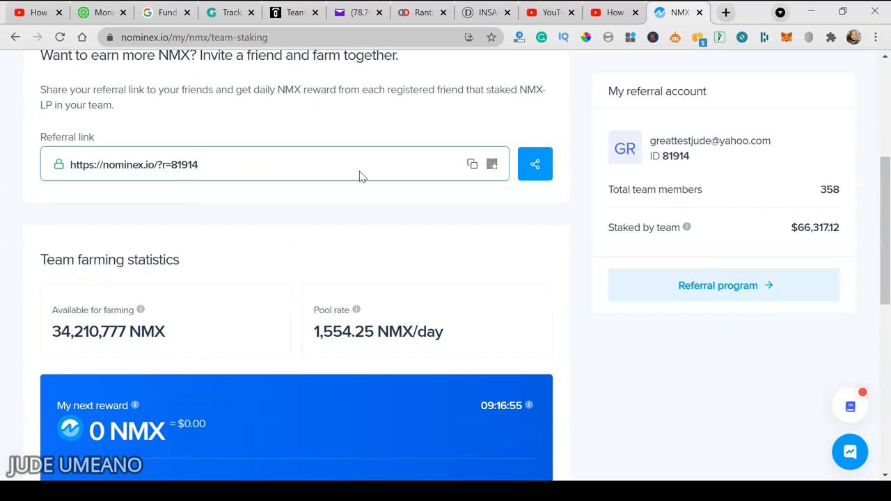
scroll("down", 3)
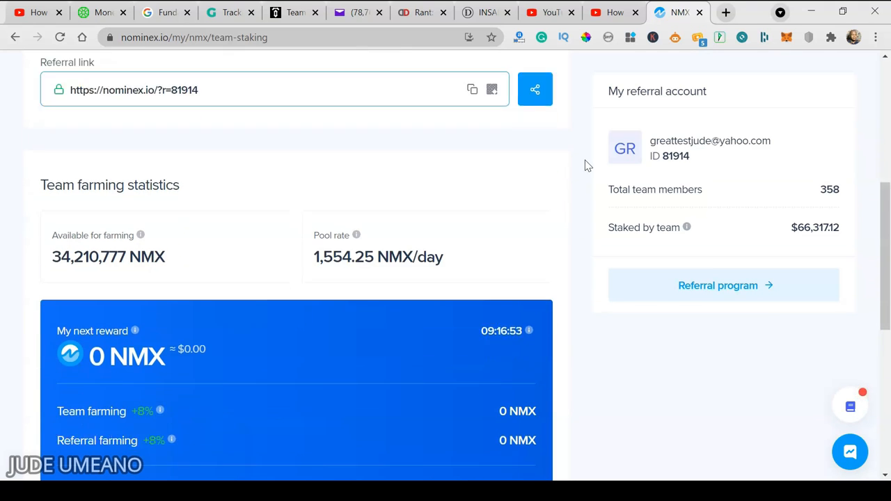
scroll("down", 3)
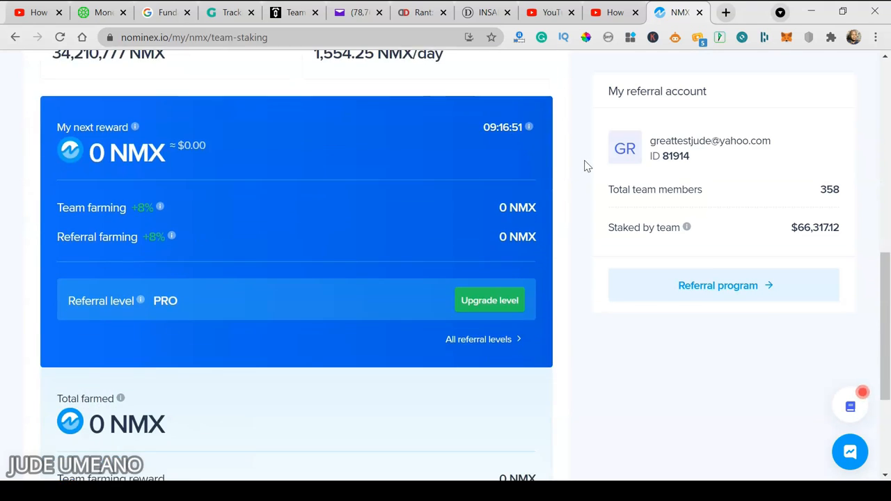
scroll("down", 3)
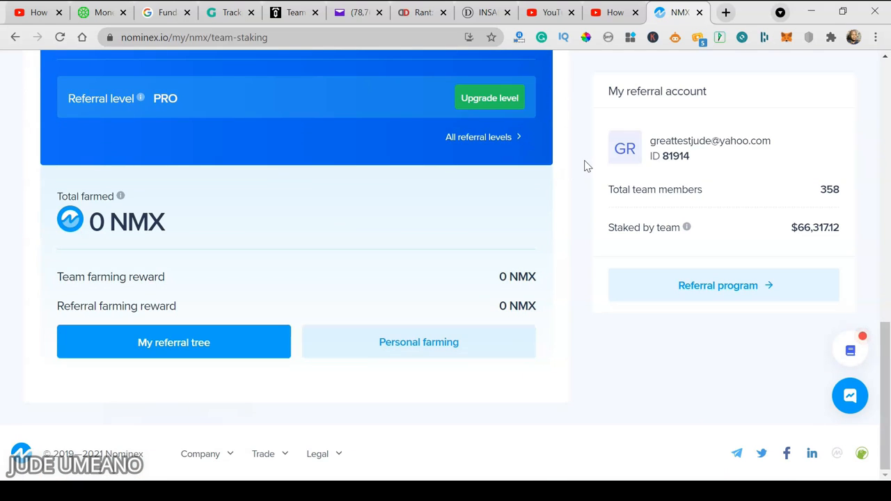
scroll("up", 3)
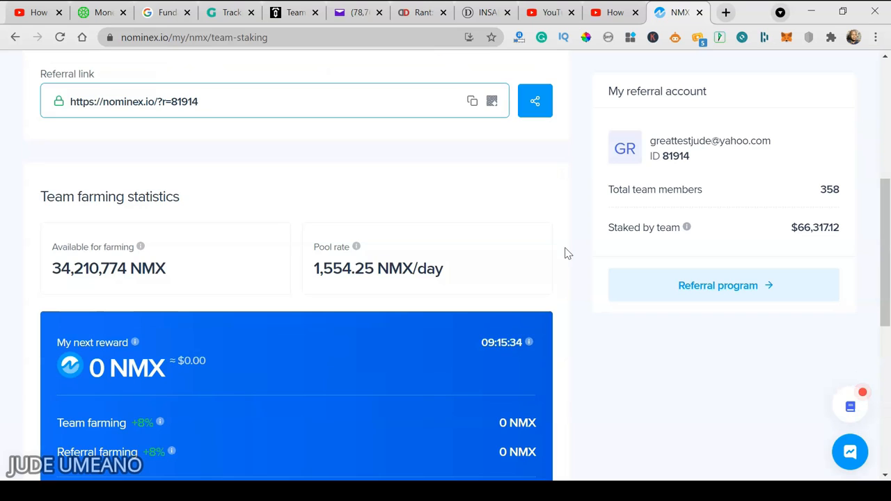
mouse_move(833, 202)
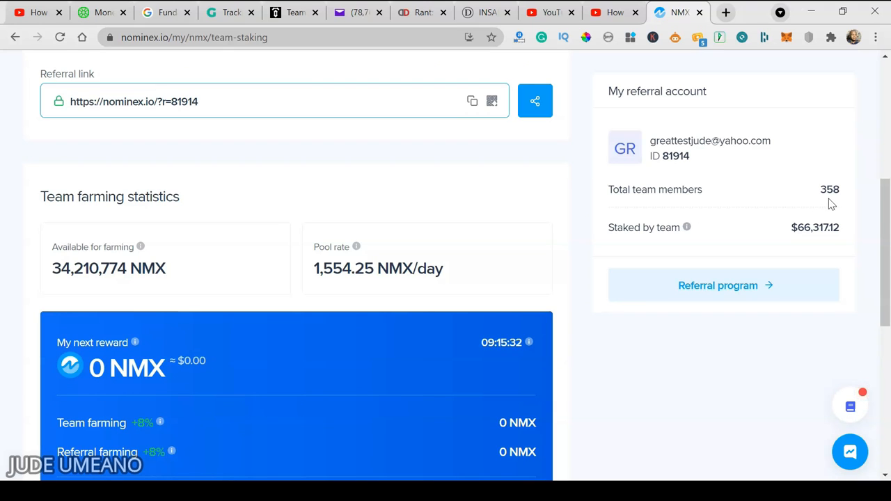
mouse_move(573, 174)
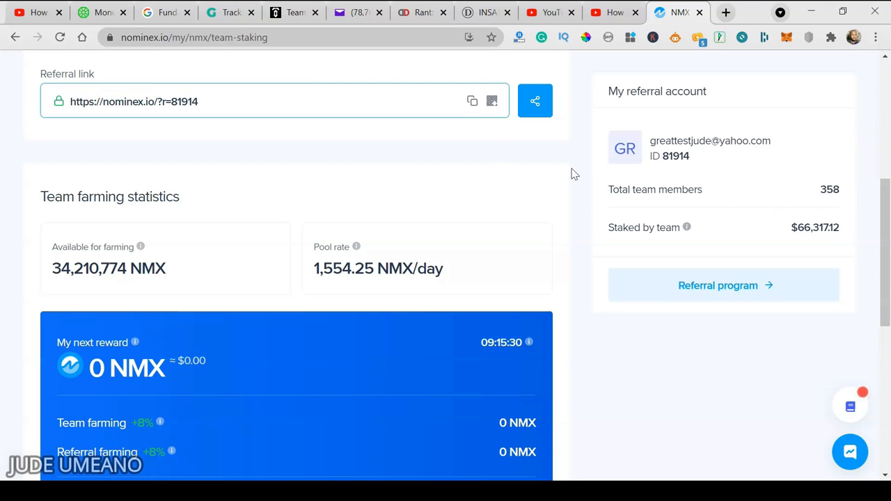
scroll("down", 3)
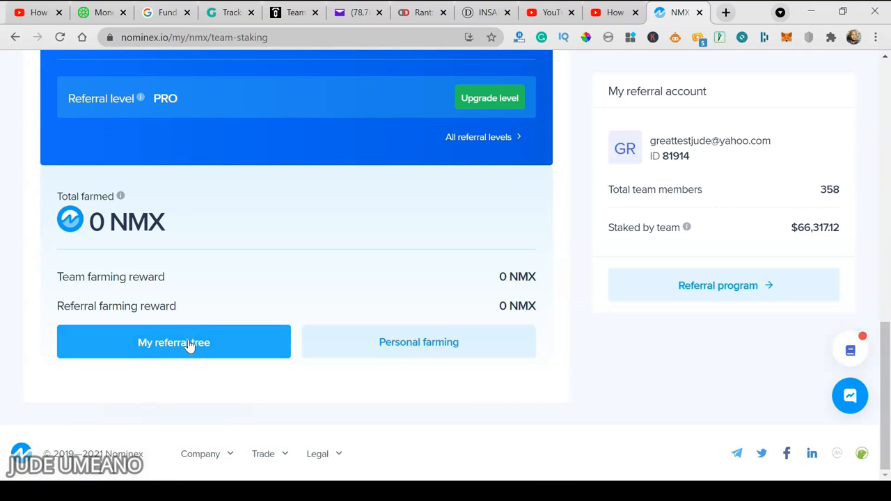
Review the referral tree's Left and Right Team totals and view the team Distribution choices.
left_click(173, 342)
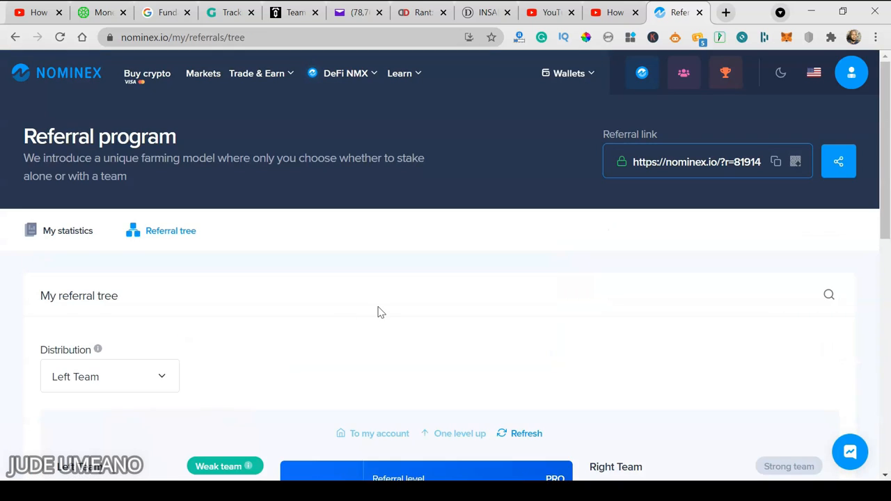
scroll("down", 3)
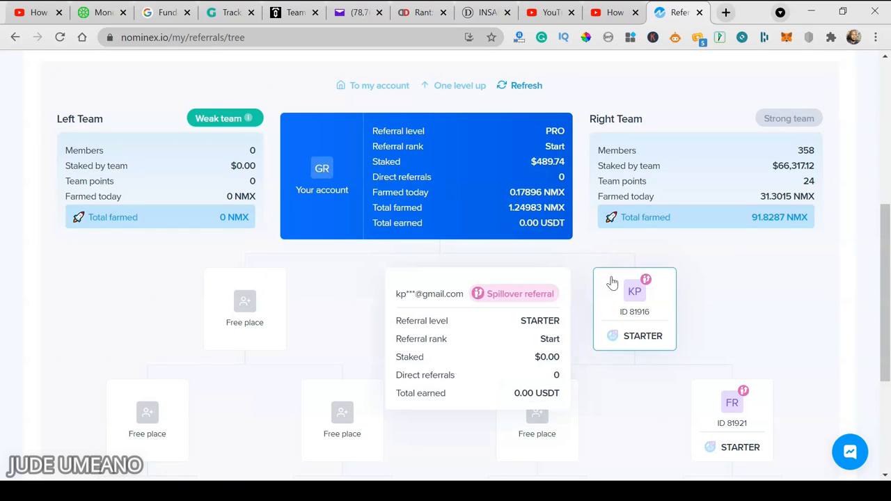
scroll("down", 3)
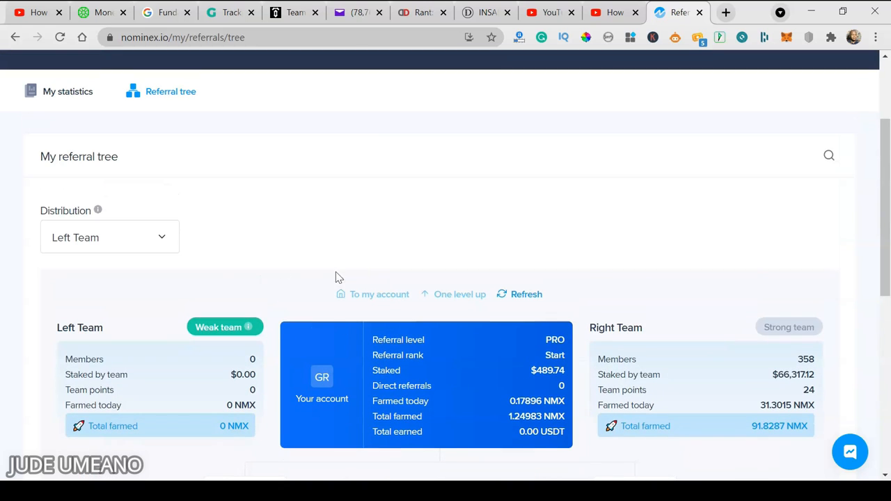
left_click(108, 237)
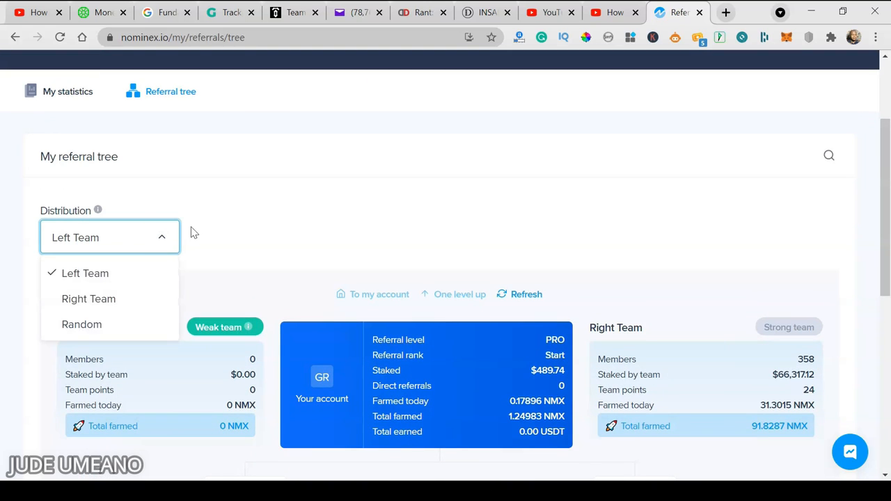
mouse_move(85, 273)
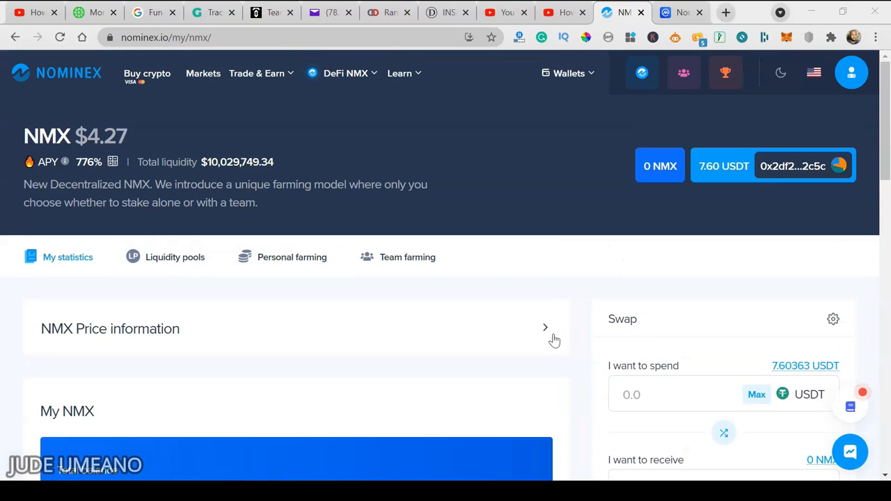
Review the My NMX breakdown: 1.26269 personal, 0.137513 holder bonus, zero team and referral.
scroll("down", 3)
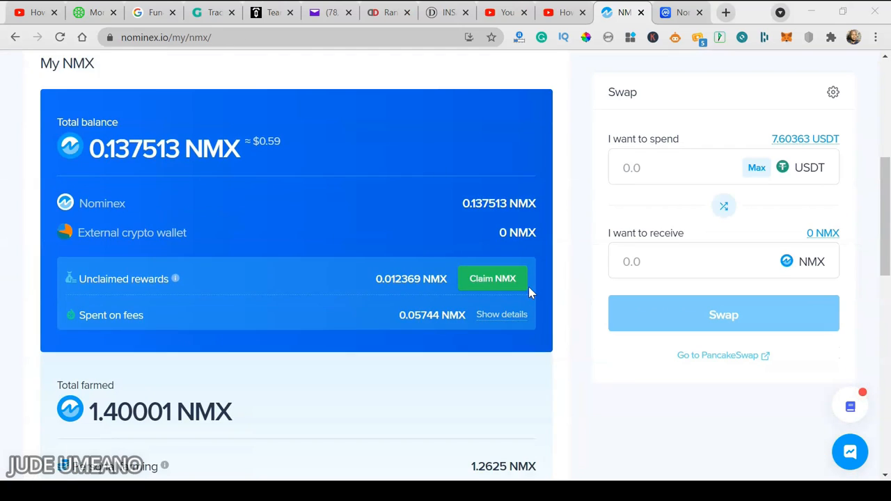
scroll("down", 3)
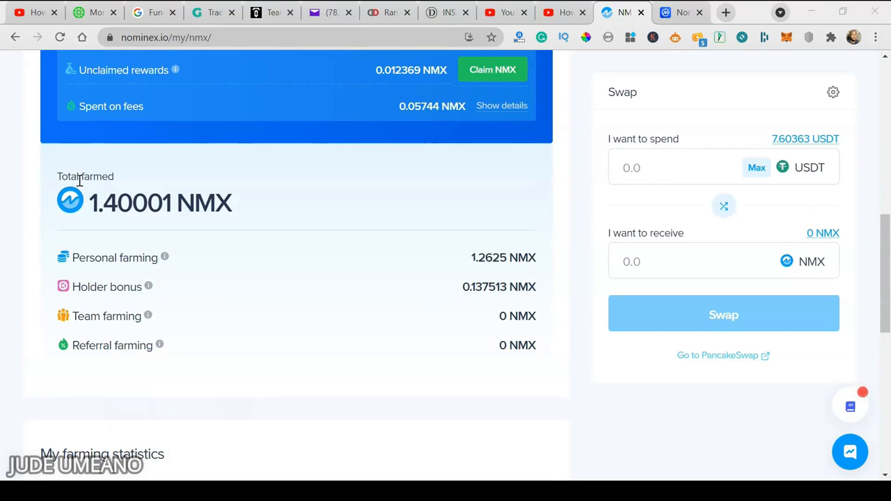
mouse_move(231, 271)
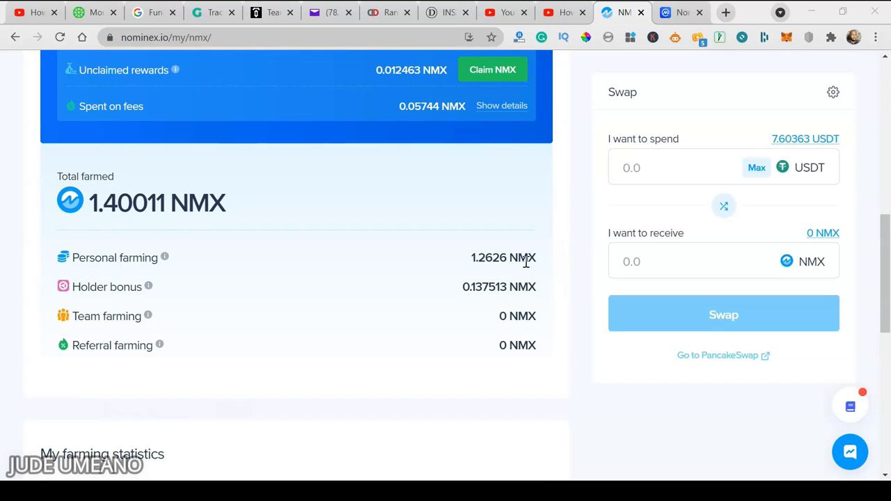
mouse_move(153, 291)
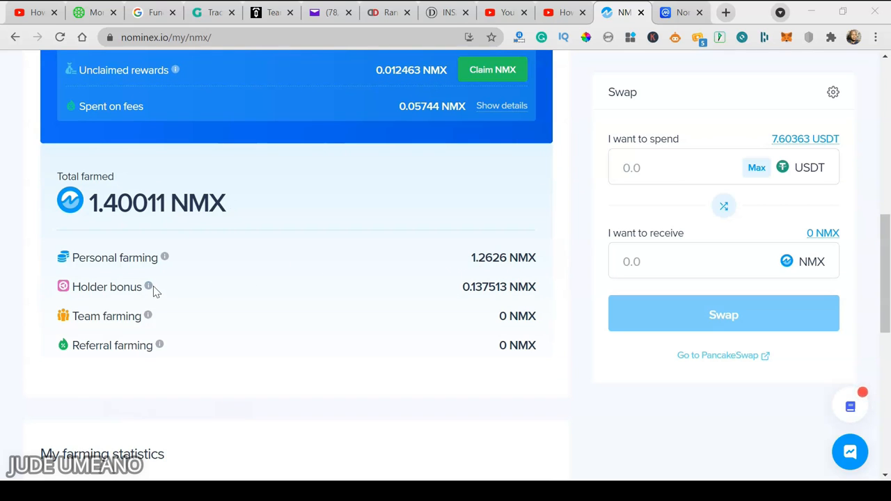
mouse_move(147, 287)
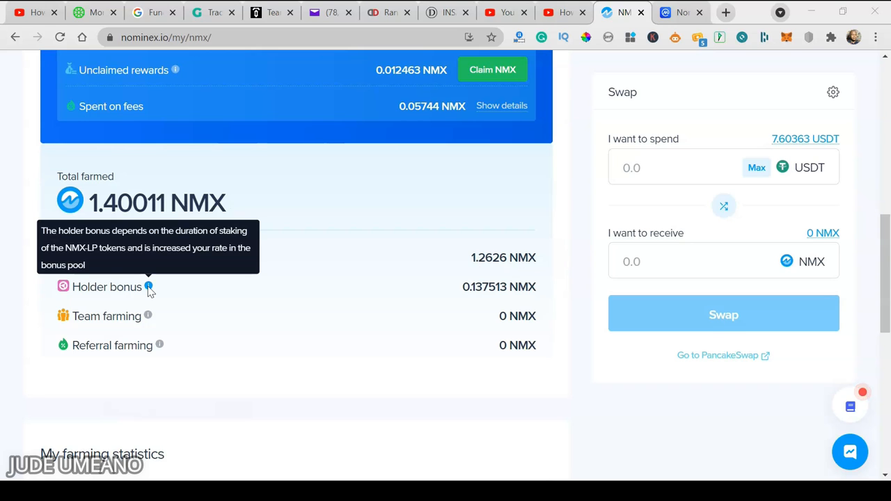
mouse_move(382, 288)
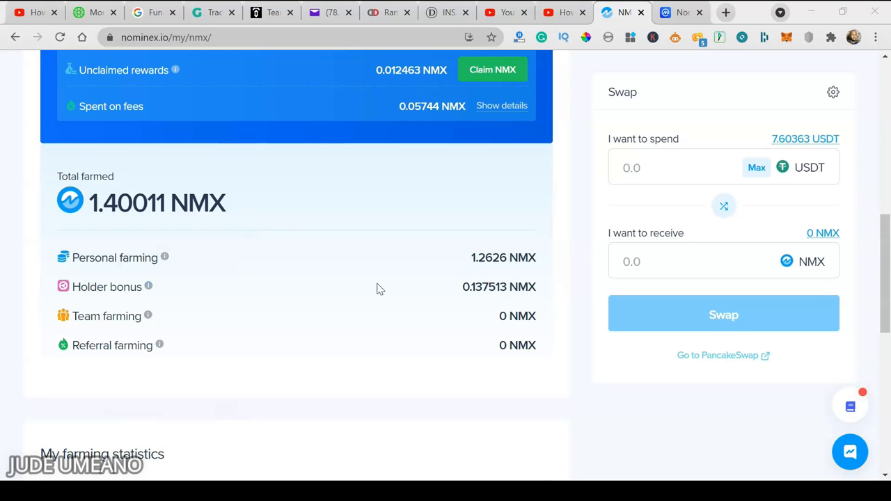
mouse_move(180, 295)
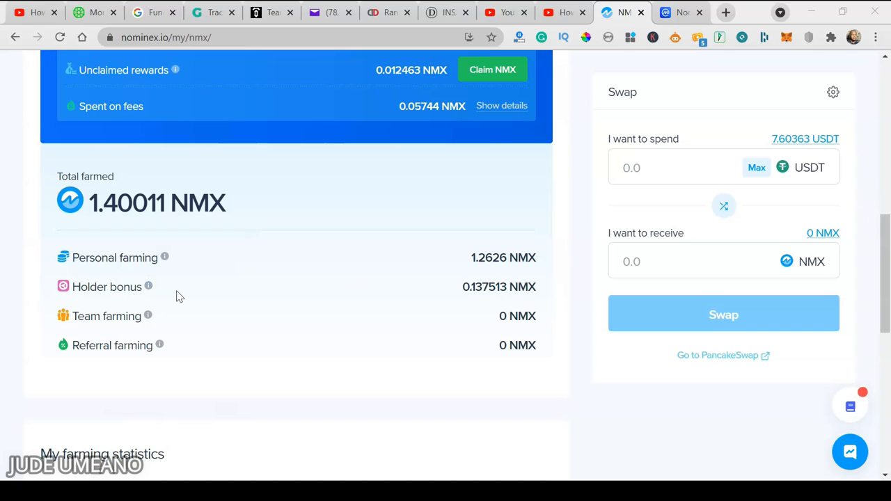
mouse_move(210, 306)
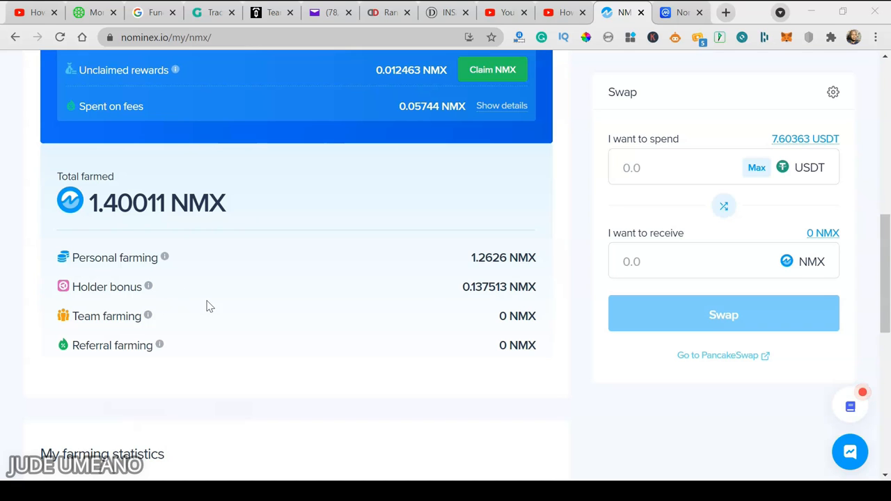
mouse_move(189, 339)
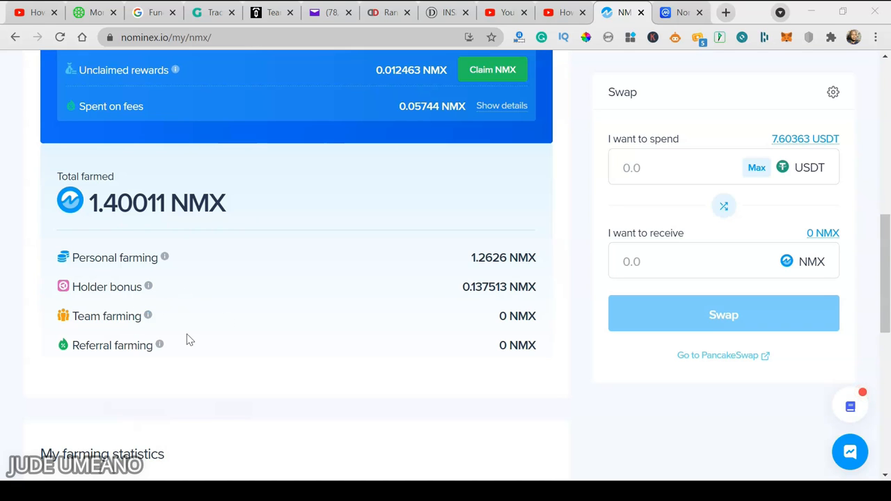
mouse_move(122, 390)
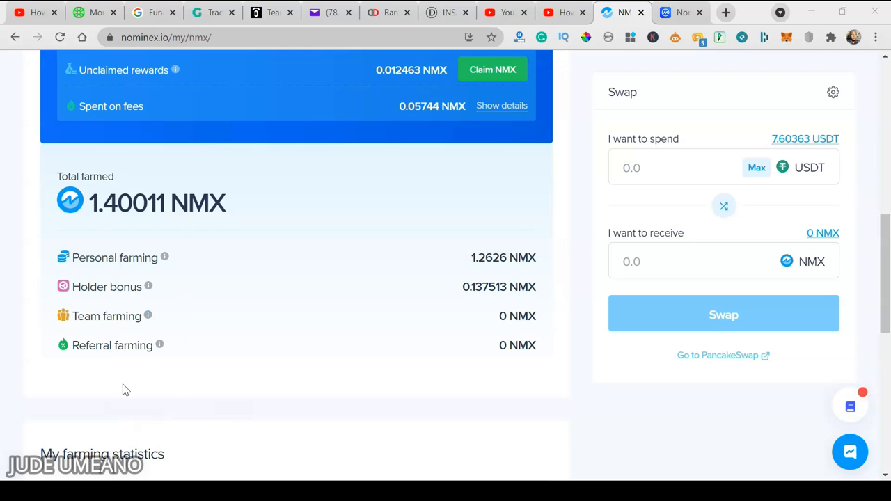
mouse_move(582, 365)
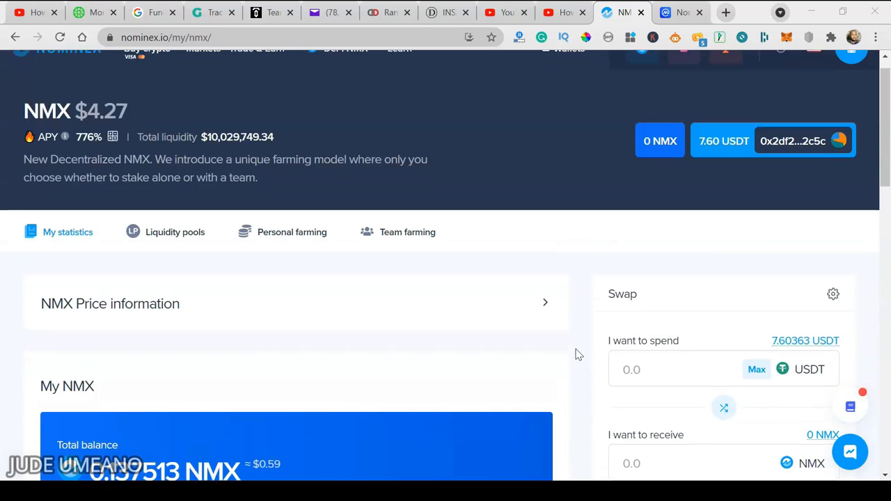
scroll("down", 3)
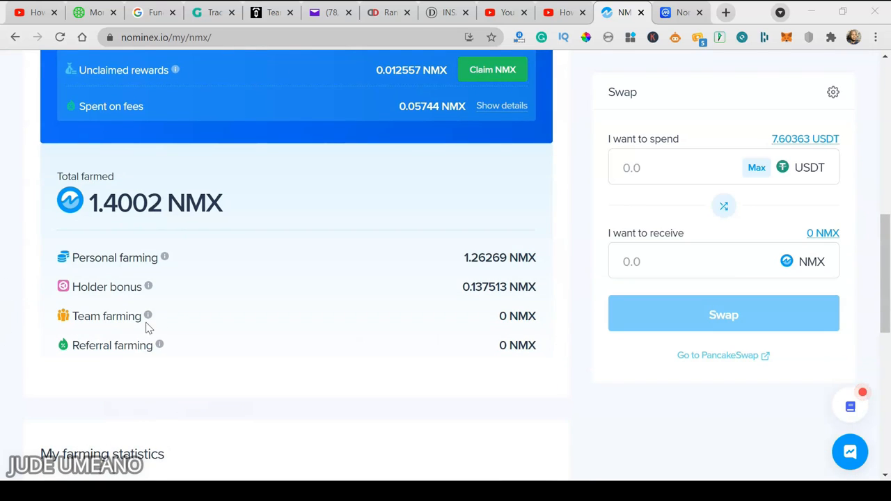
mouse_move(118, 329)
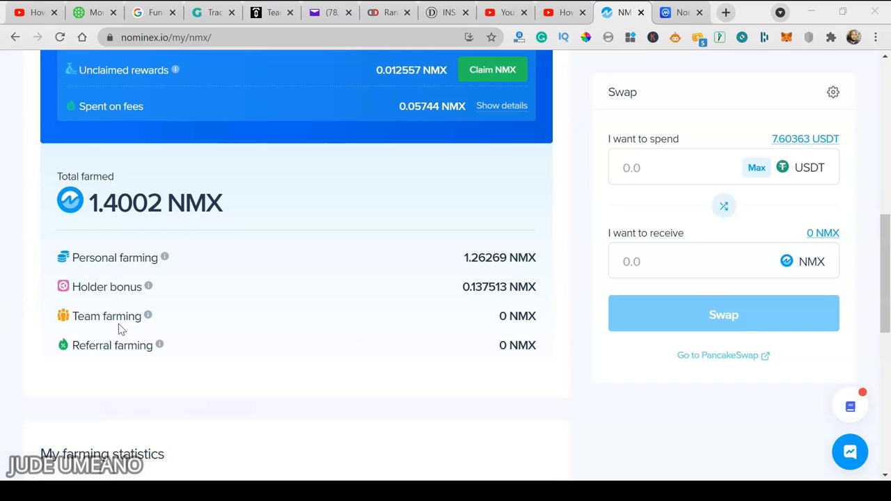
mouse_move(367, 357)
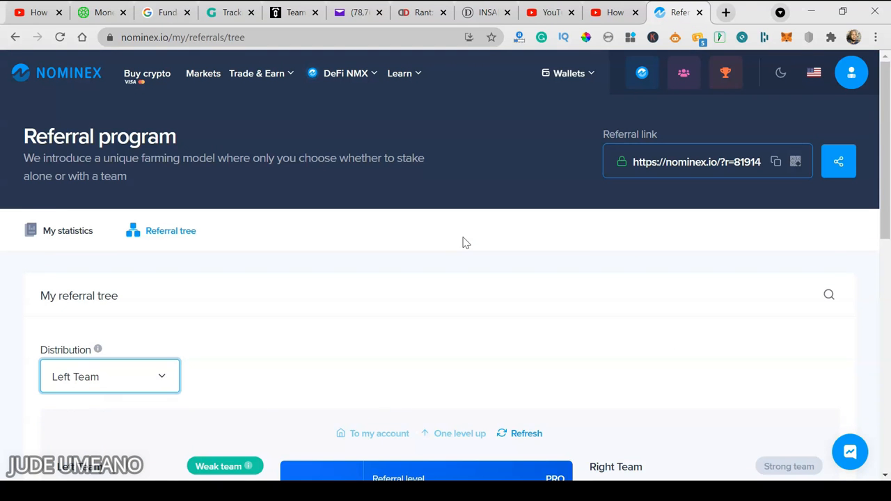
Scroll through the referral tree page showing 1.24983 NMX farmed in total.
scroll("down", 3)
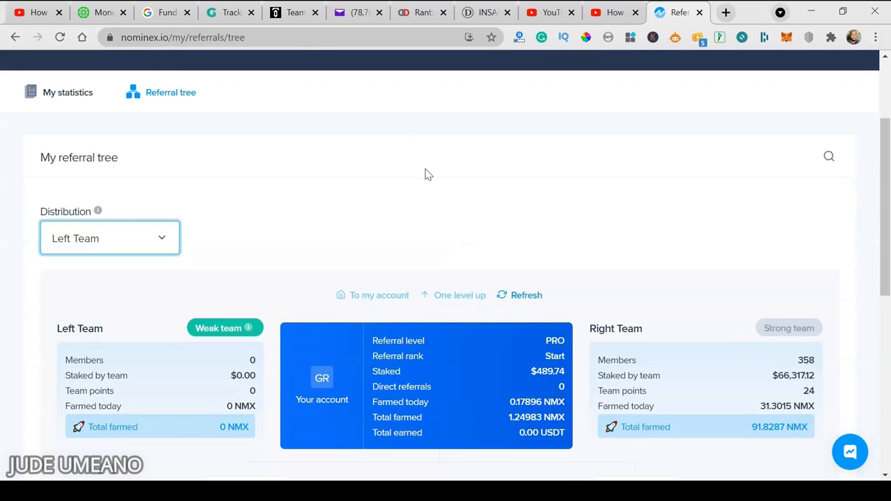
scroll("up", 3)
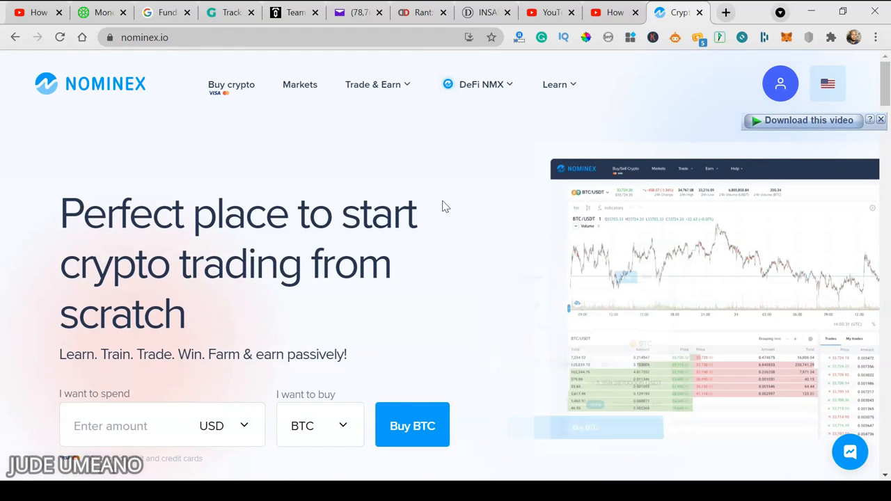
scroll("down", 3)
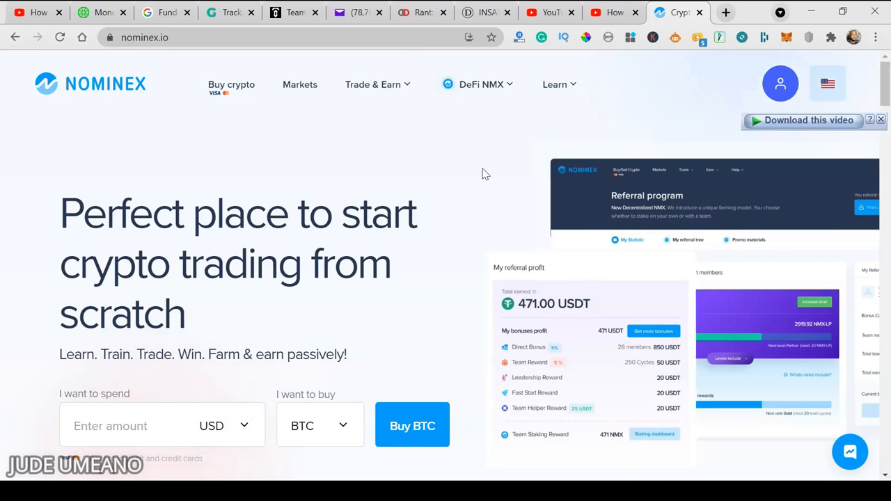
left_click(481, 85)
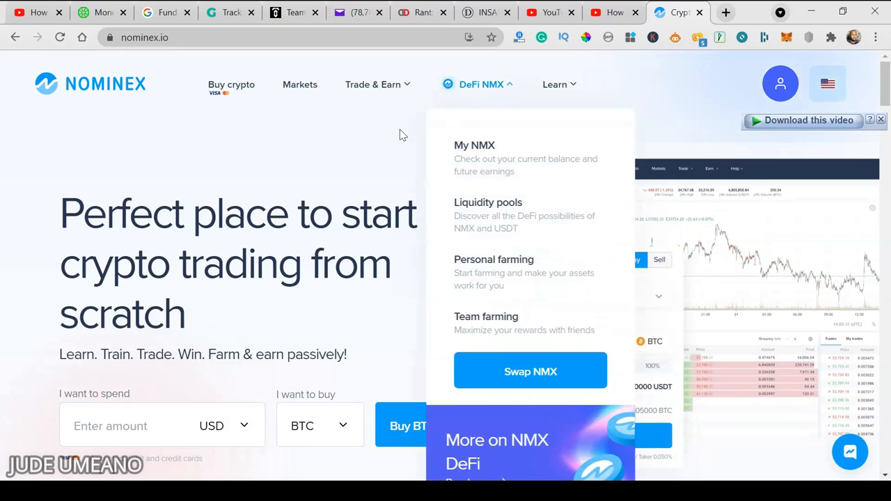
left_click(481, 85)
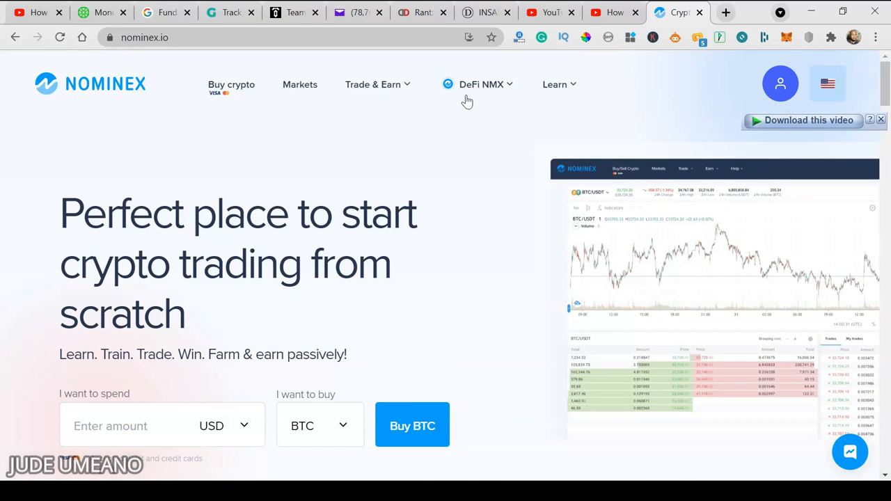